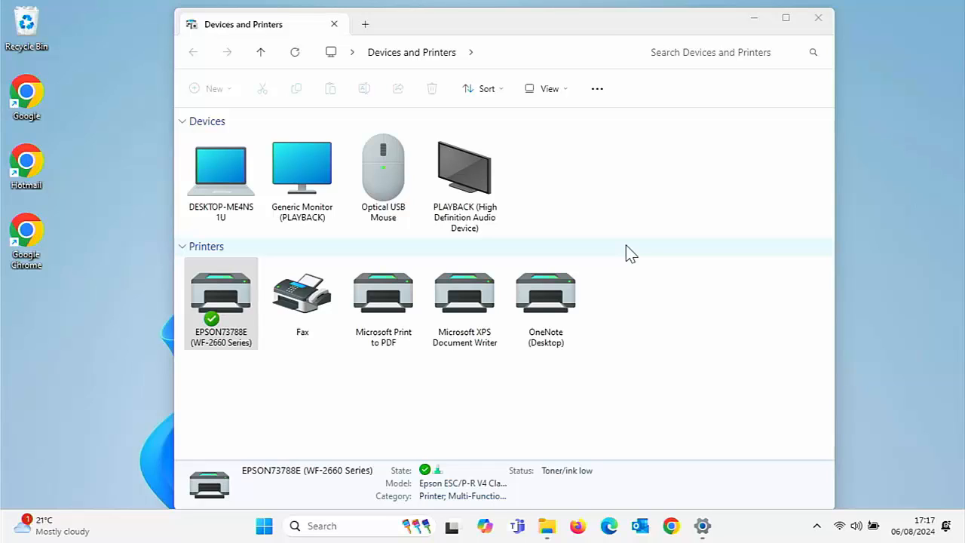
mouse_move(754, 64)
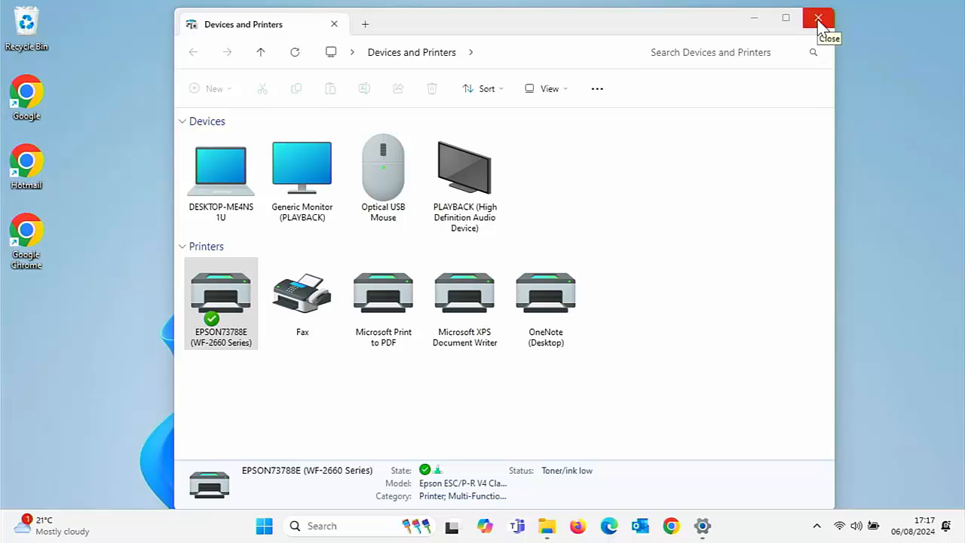
Close the Devices and Printers window that shows the EPSON WF-2660 as default.
click(819, 17)
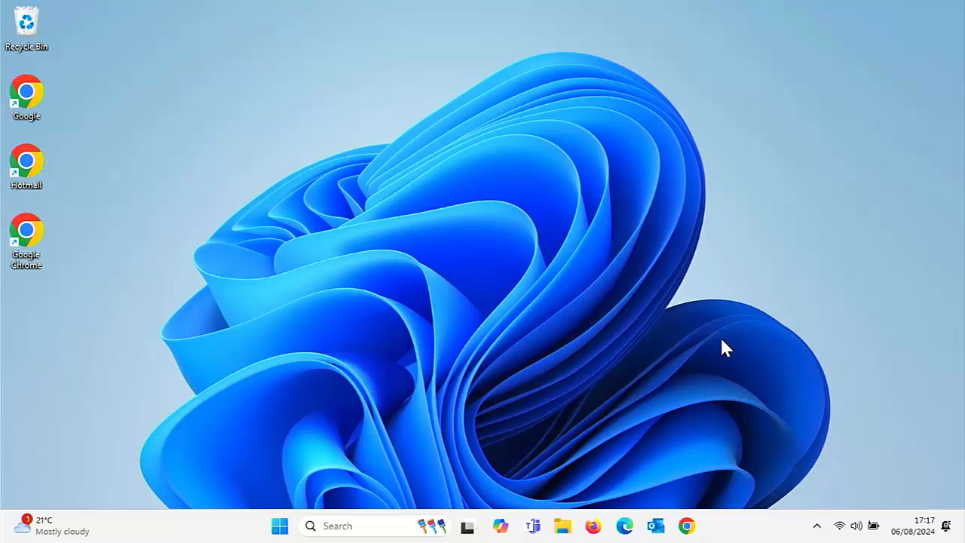
Search the Start menu for 'control' so Control Panel is the best match.
click(280, 525)
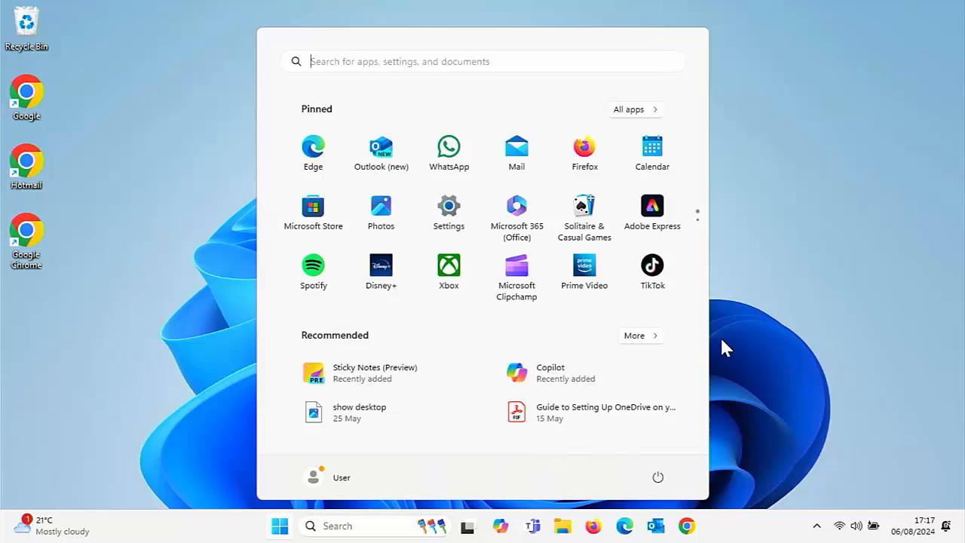
text(contro)
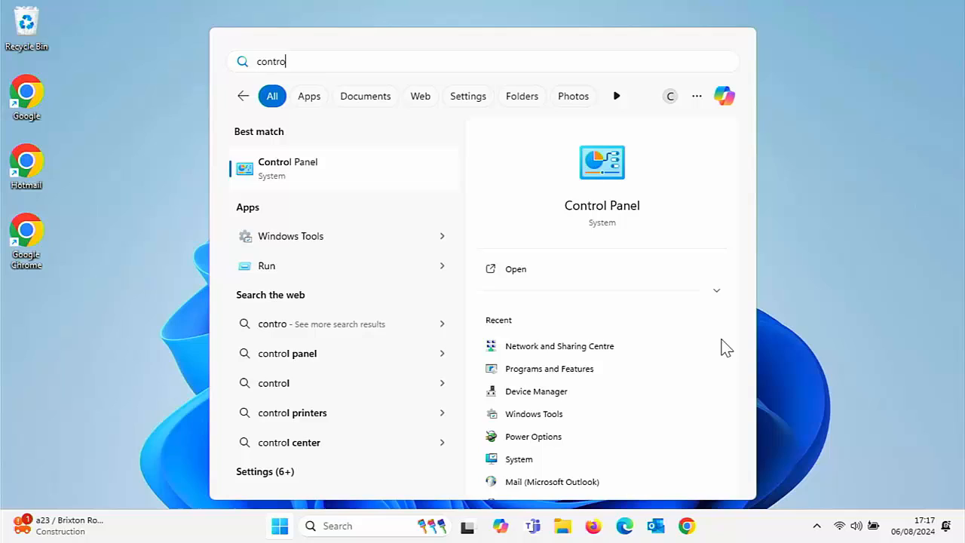
text(l)
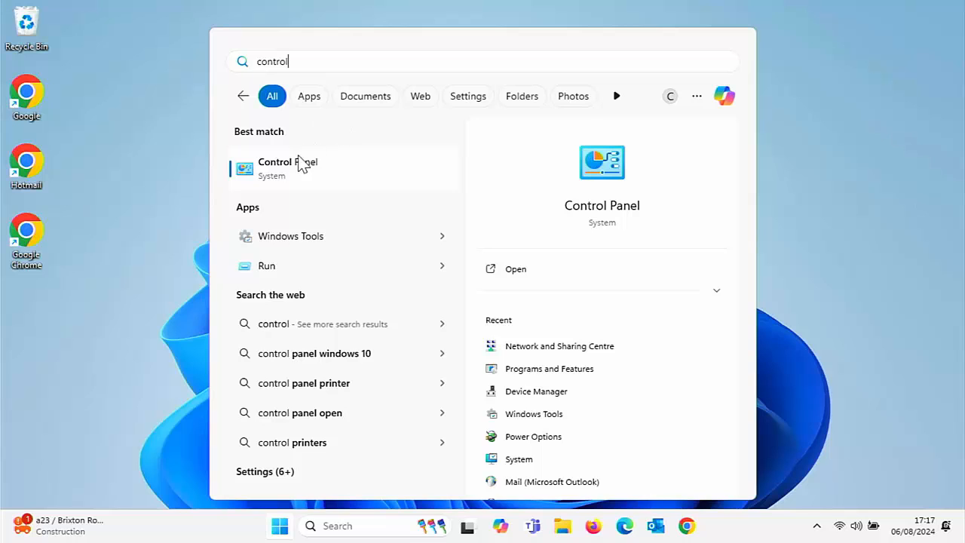
Launch Control Panel and set View by to Category, then Small icons, then Category again.
click(288, 167)
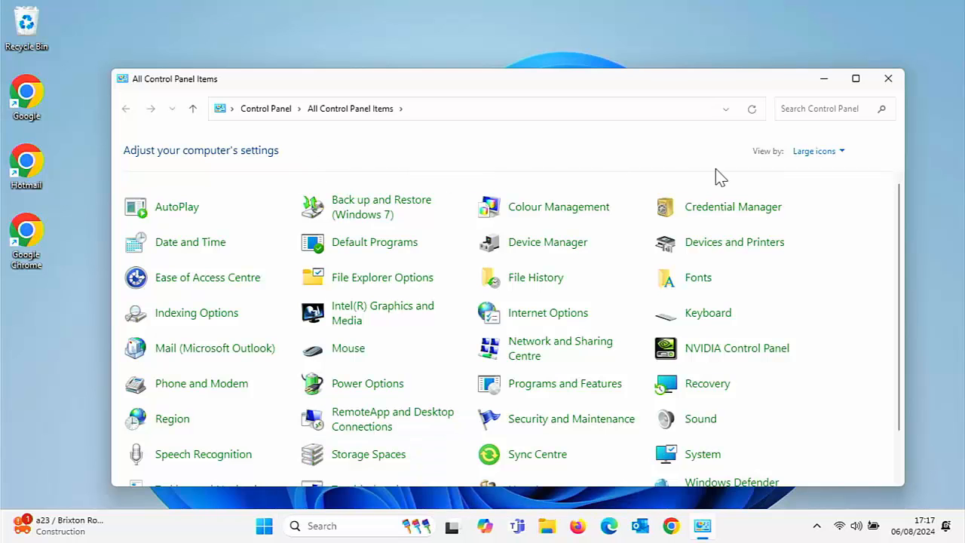
click(817, 151)
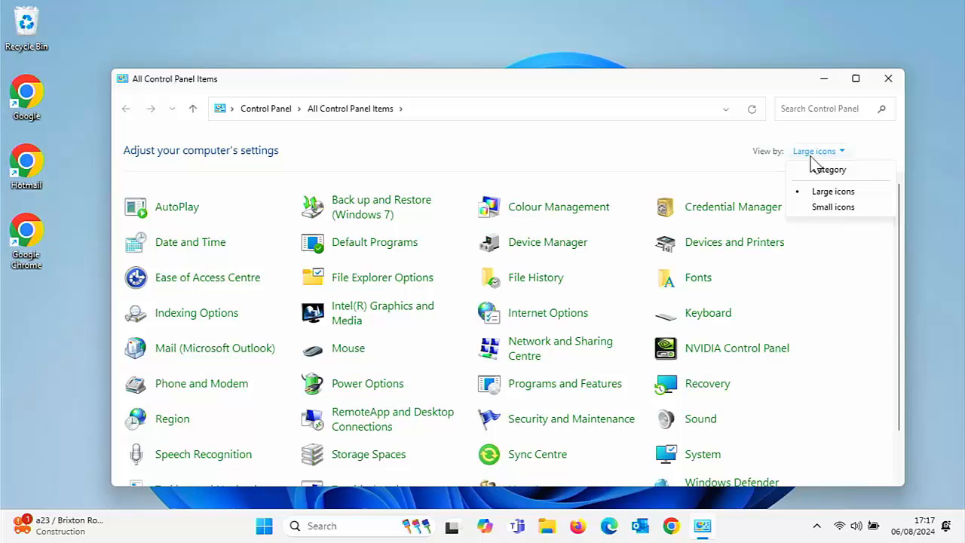
click(827, 169)
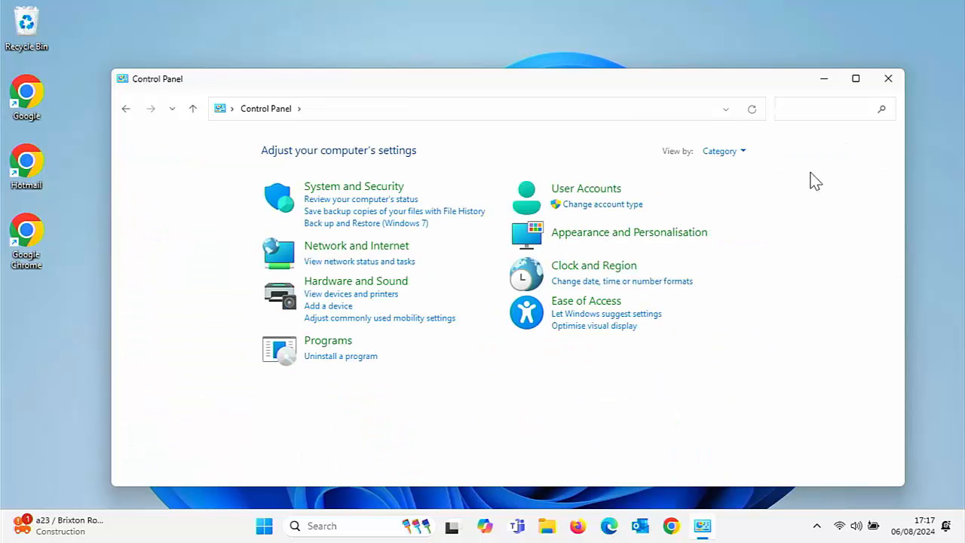
click(722, 151)
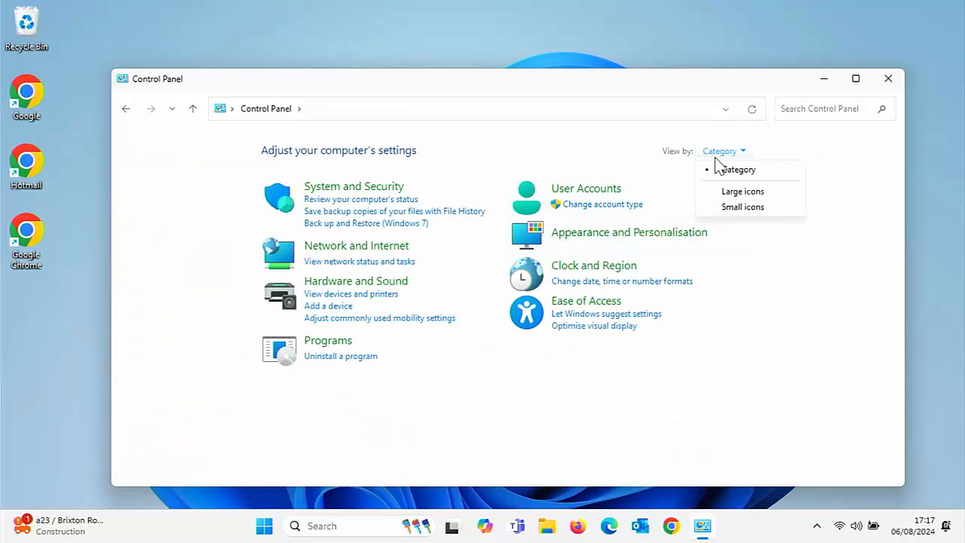
click(742, 206)
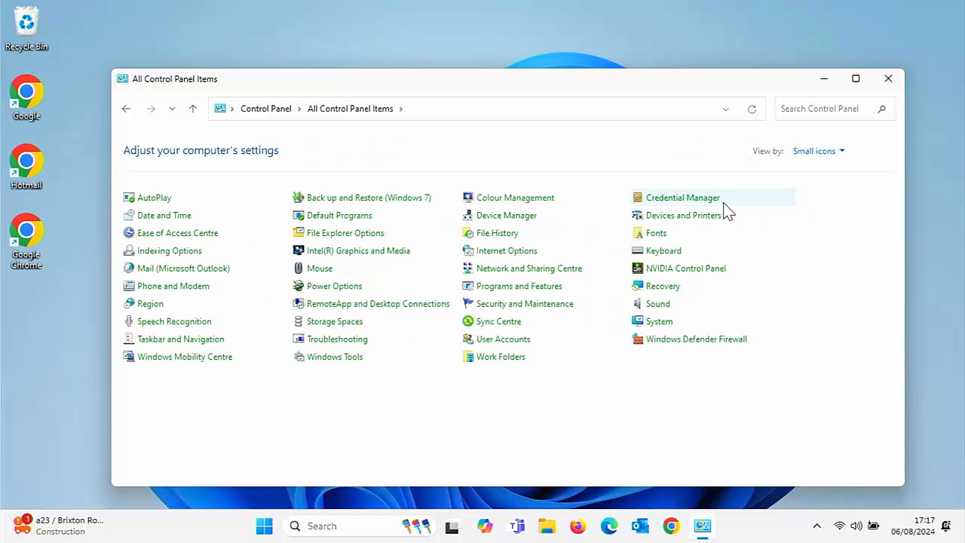
click(818, 151)
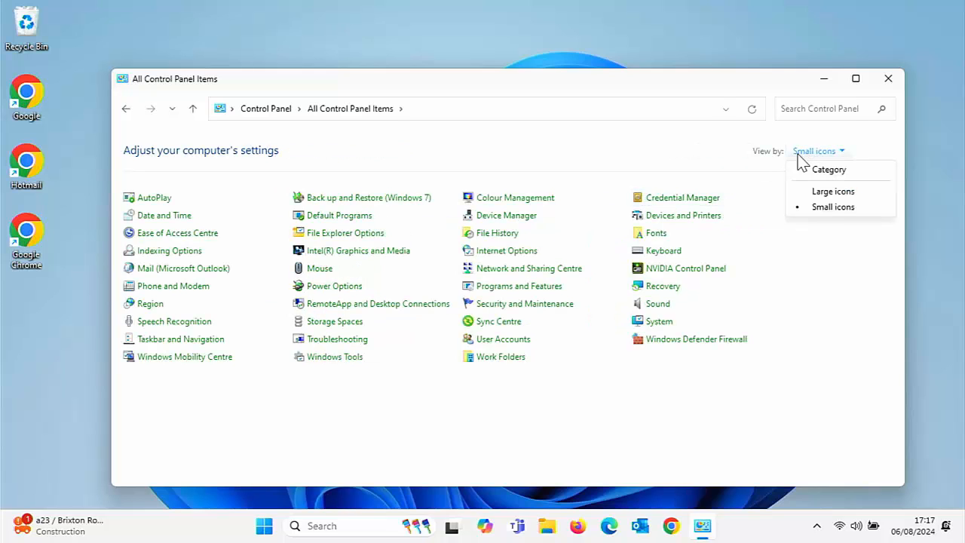
click(828, 169)
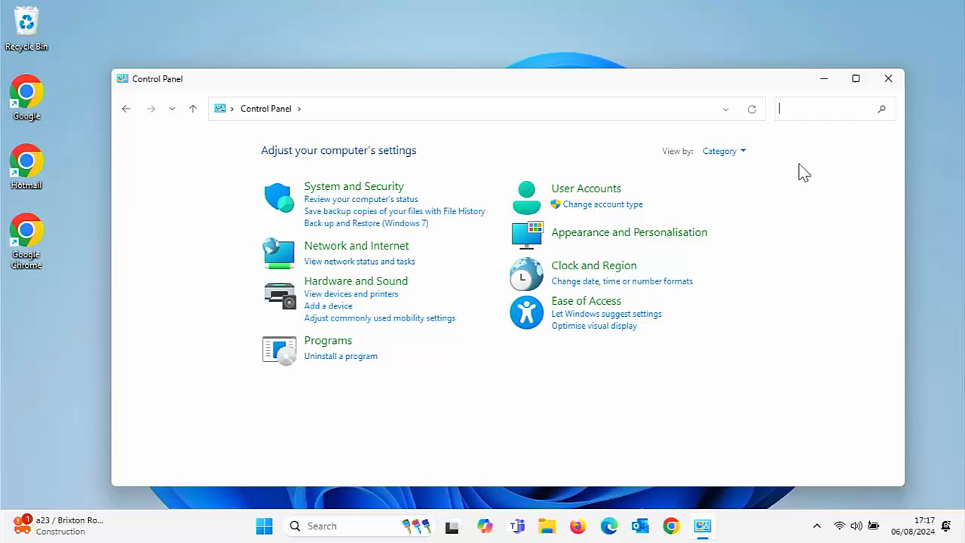
mouse_move(464, 292)
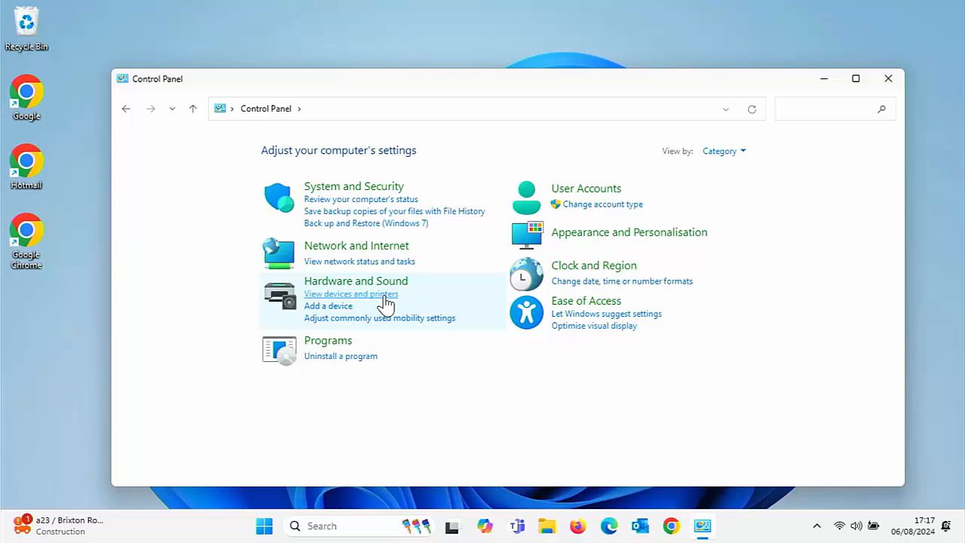
click(722, 151)
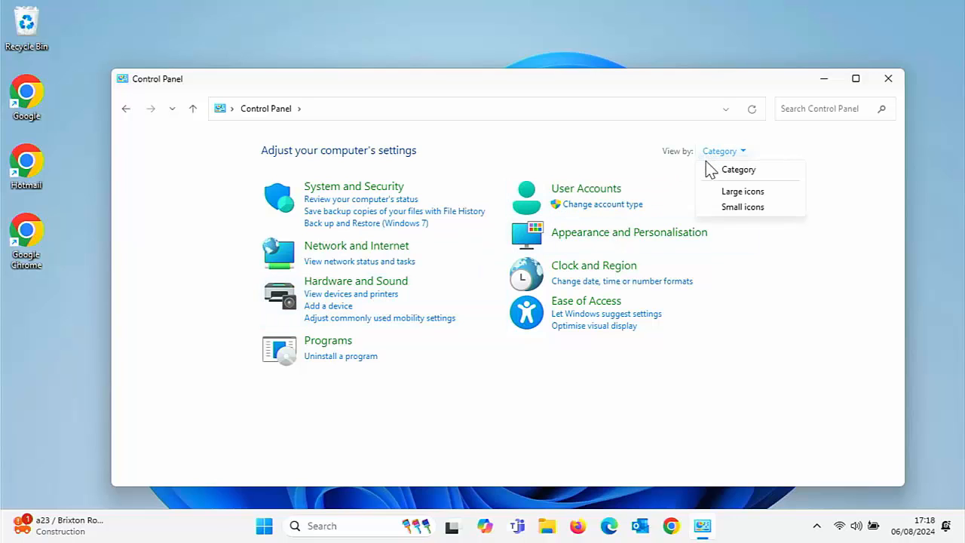
click(742, 191)
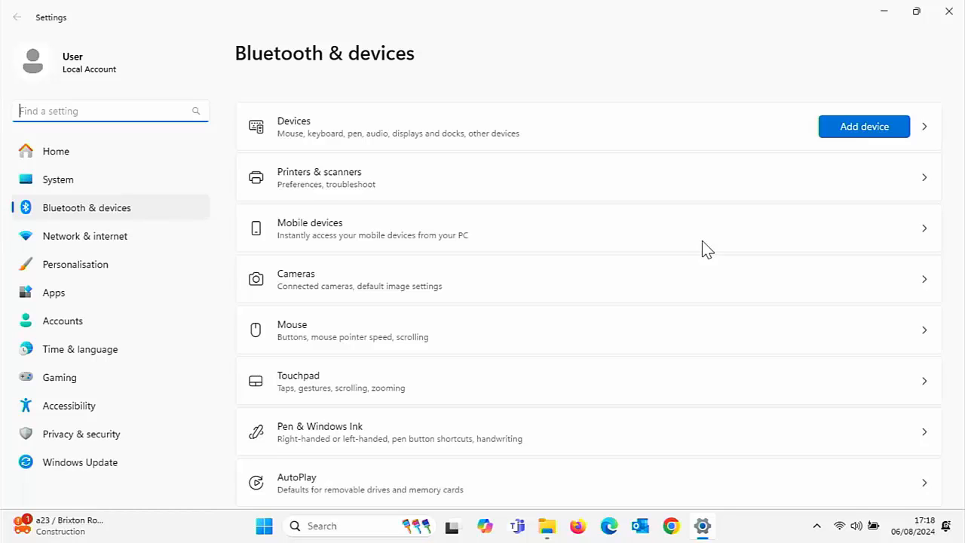
mouse_move(432, 190)
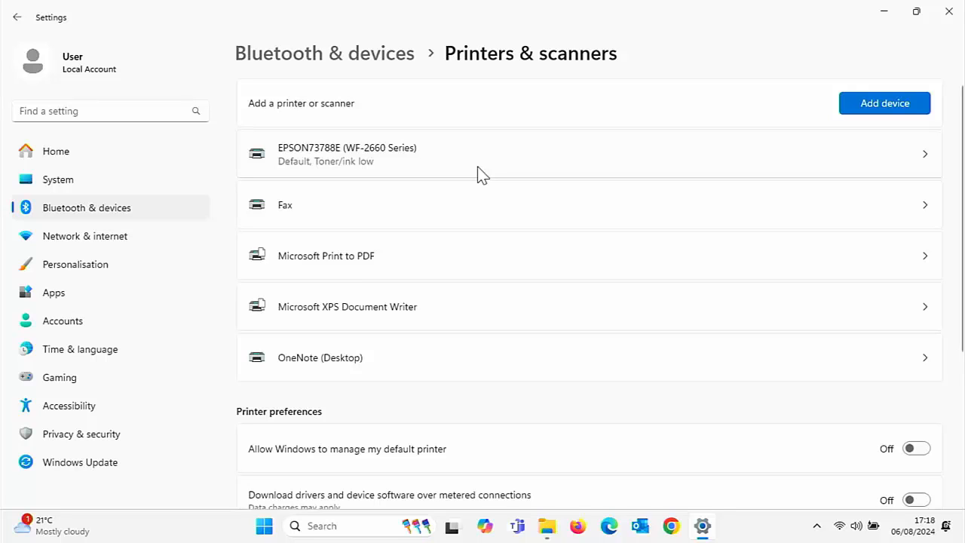
mouse_move(468, 195)
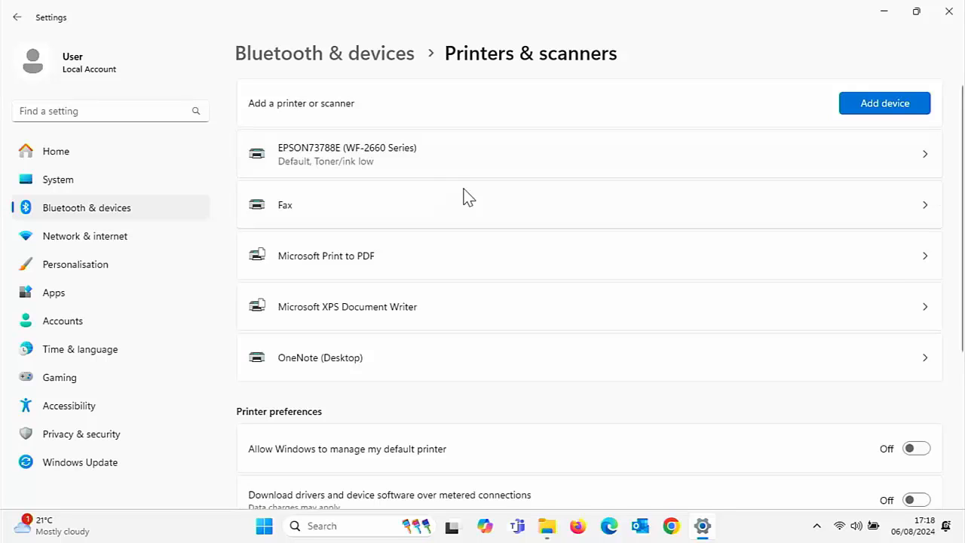
mouse_move(422, 217)
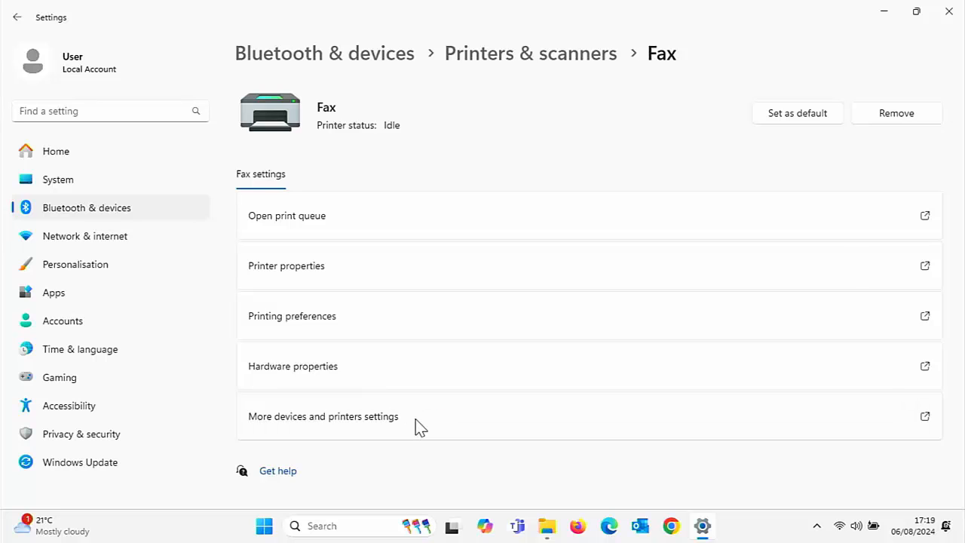
Open the classic Devices and Printers window and show the EPSON WF-2660 printer's options.
click(323, 415)
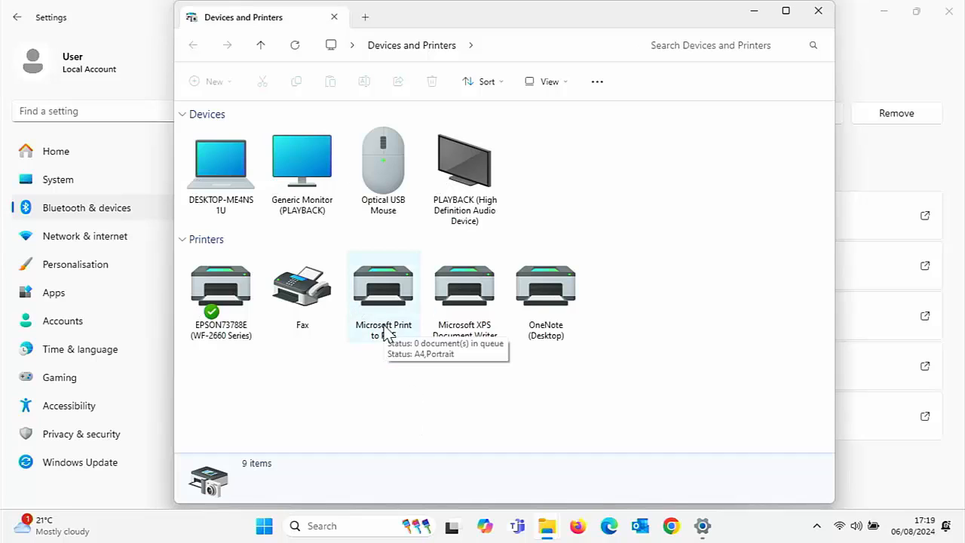
mouse_move(528, 364)
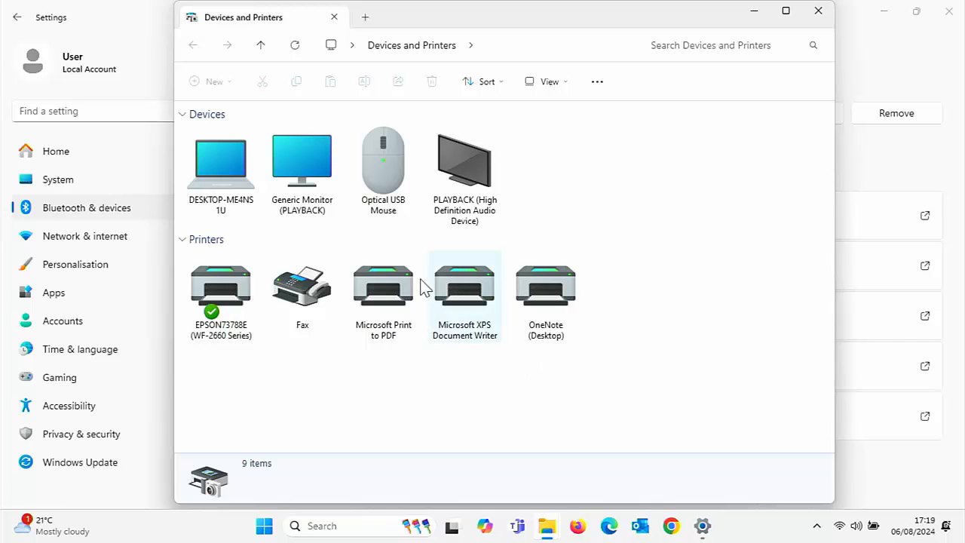
right_click(221, 290)
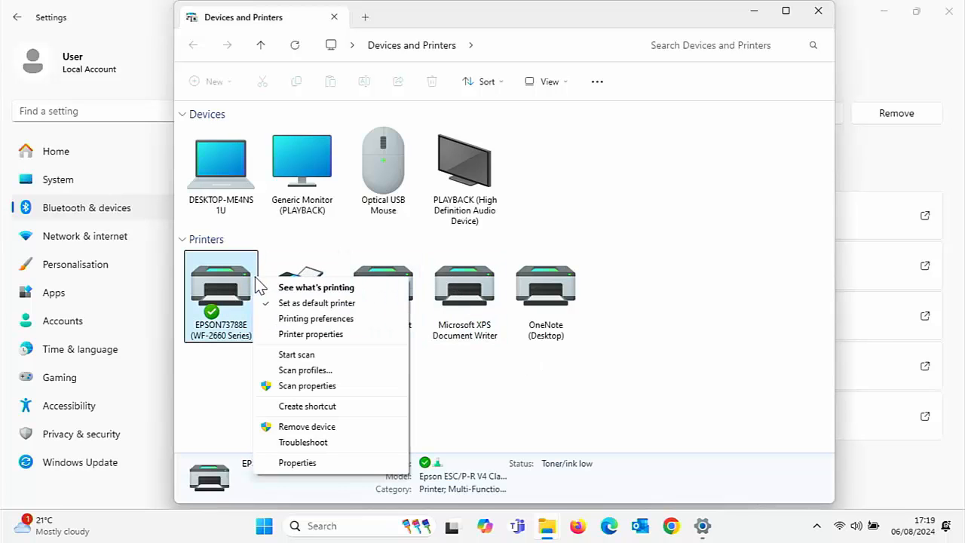
mouse_move(633, 248)
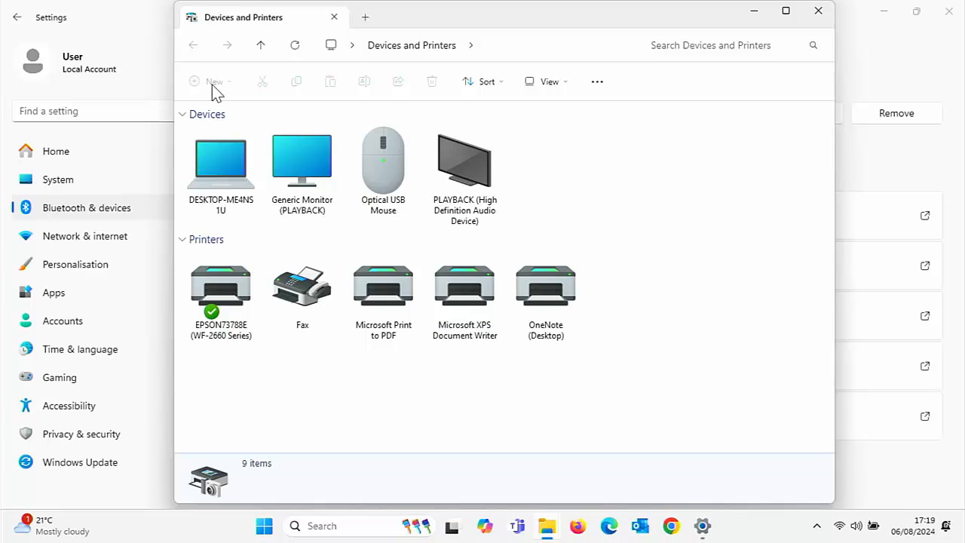
mouse_move(417, 130)
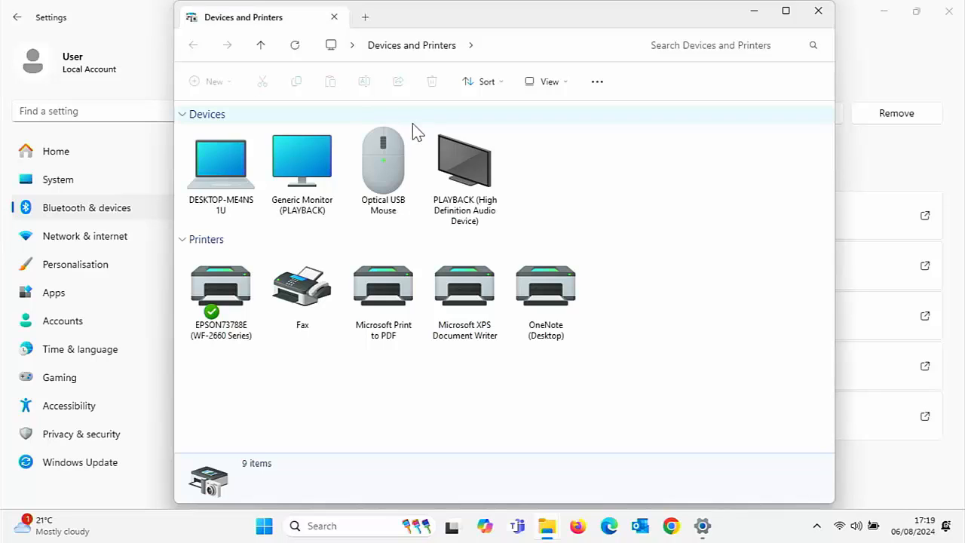
Pick an option from the Devices and Printers empty-area menu, reaching Settings for Fax.
click(545, 293)
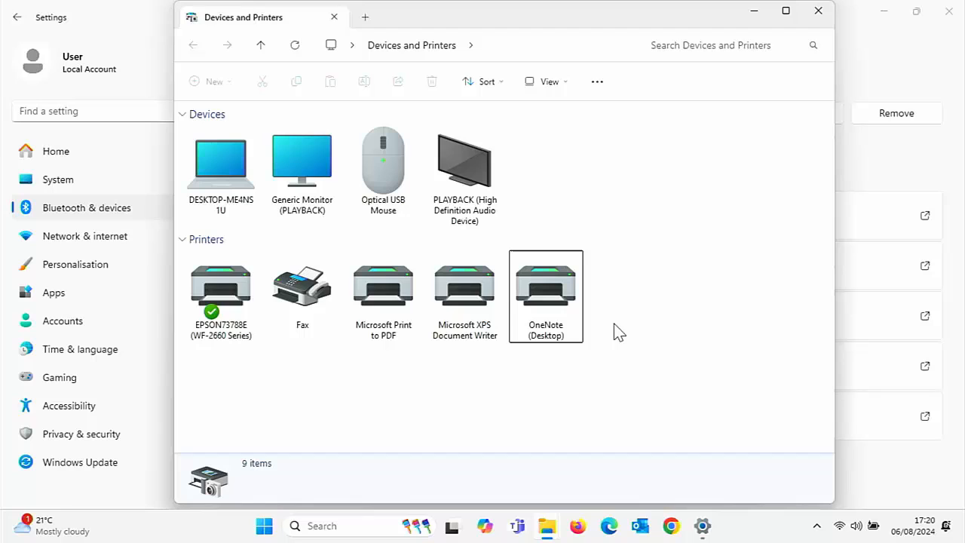
mouse_move(637, 341)
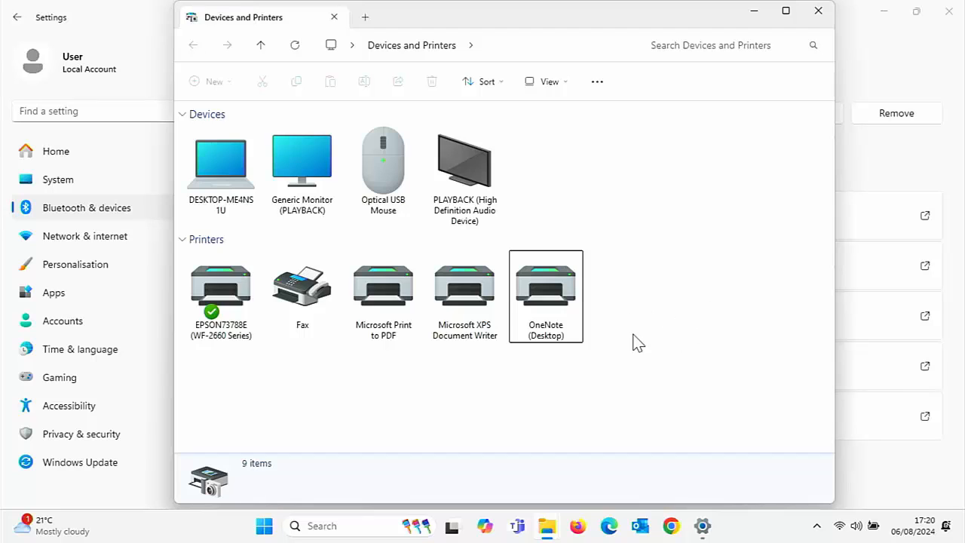
right_click(637, 341)
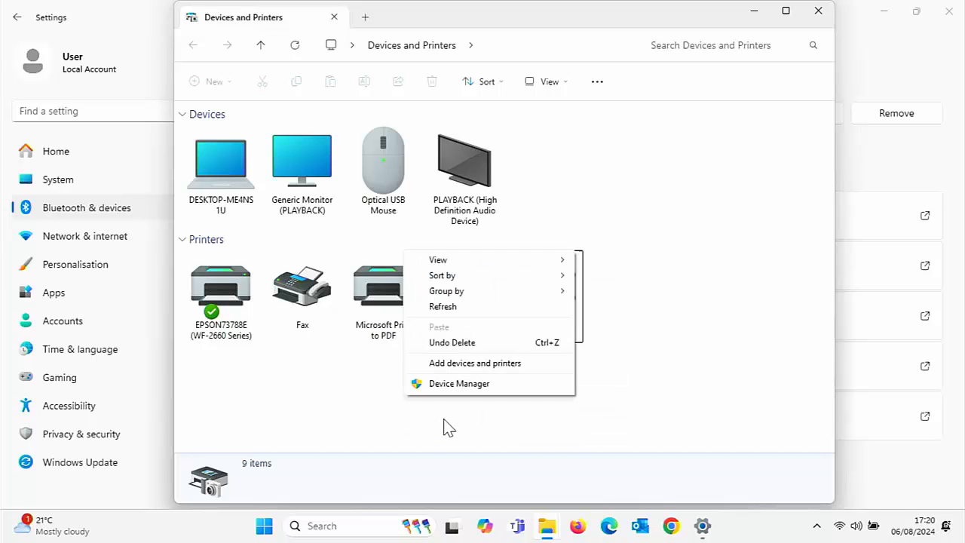
mouse_move(474, 368)
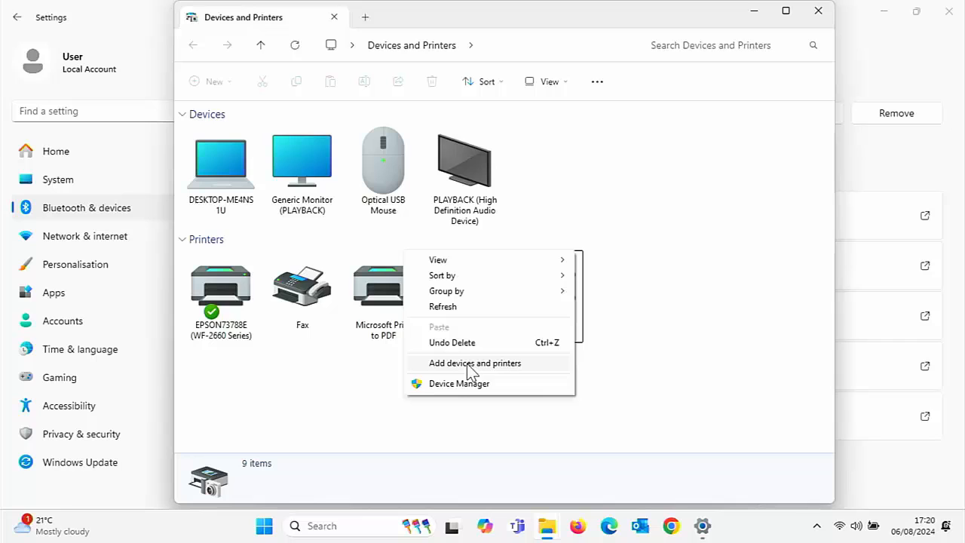
mouse_move(520, 370)
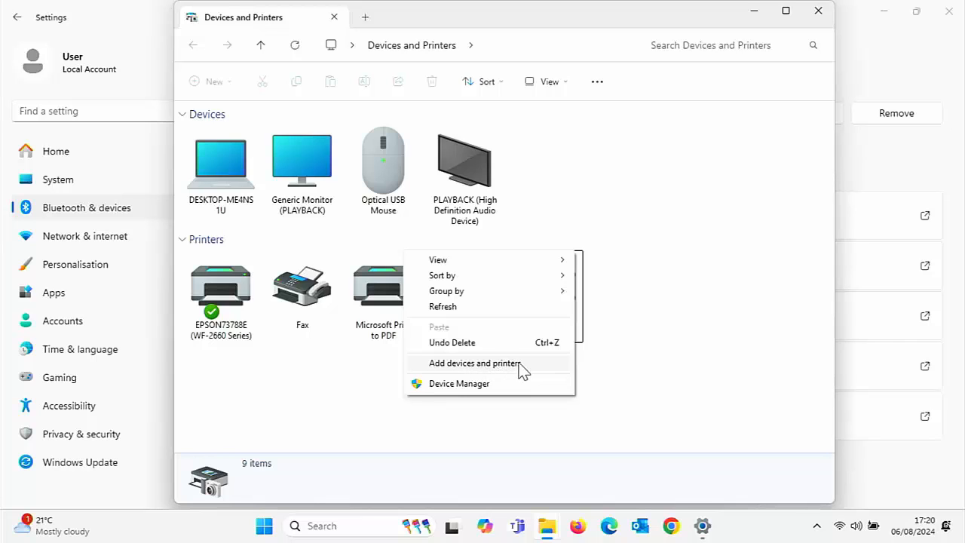
click(474, 362)
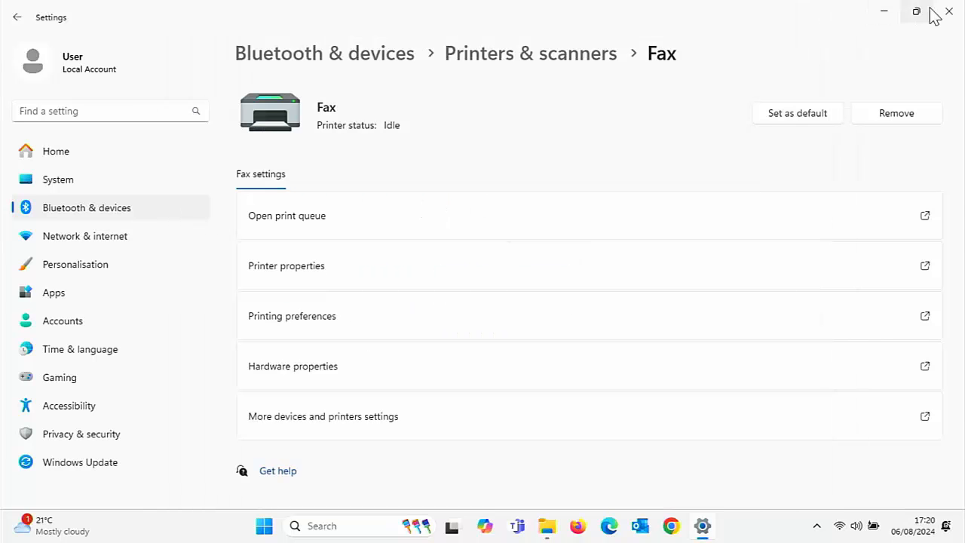
Close both the Settings window and the Documents File Explorer window.
click(948, 11)
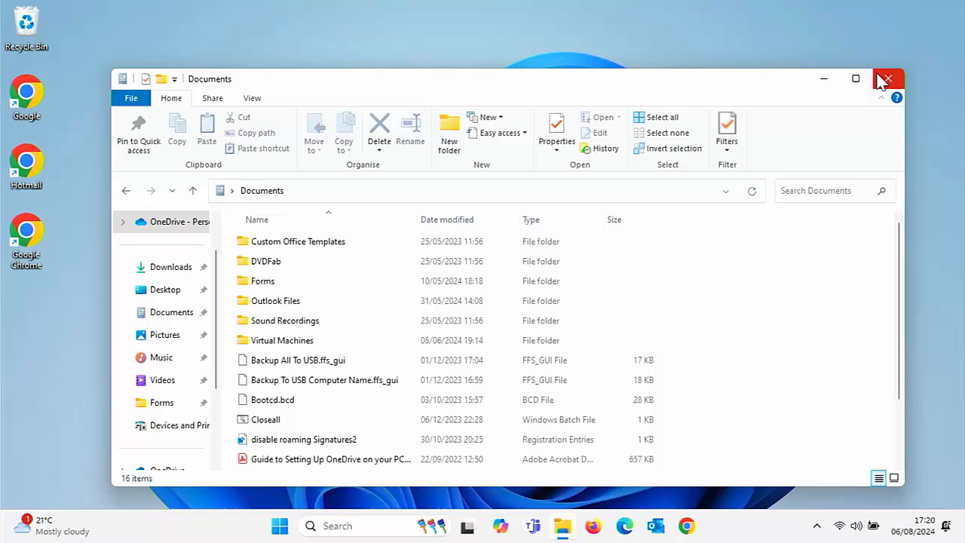
click(888, 78)
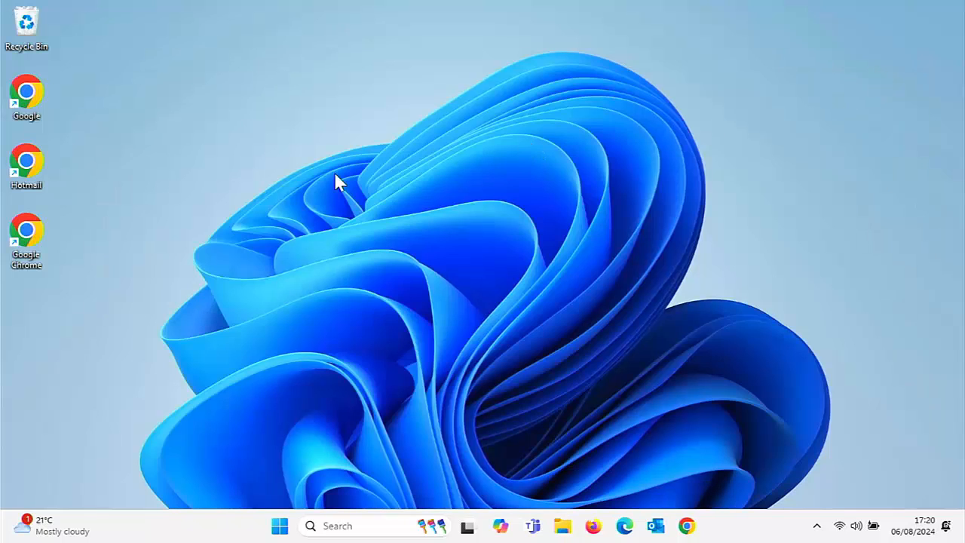
mouse_move(280, 202)
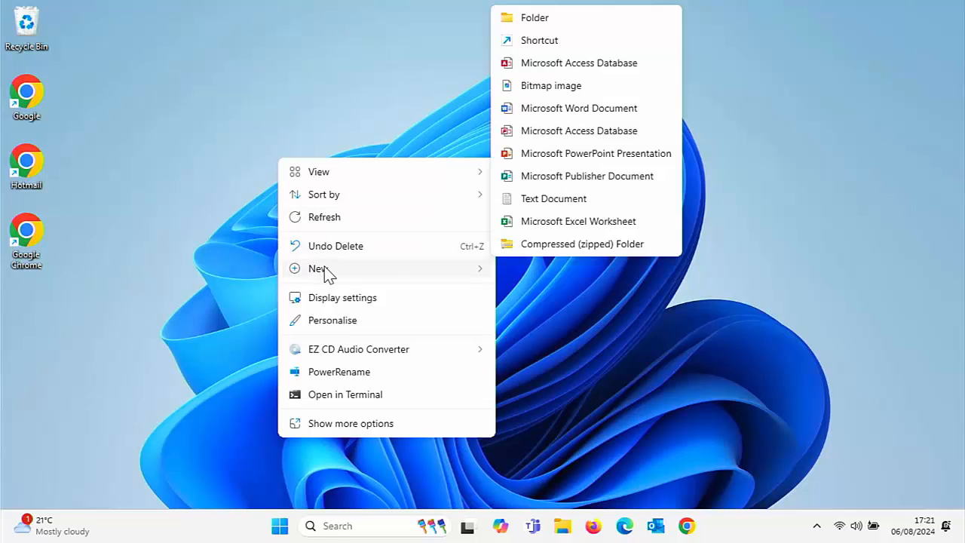
mouse_move(578, 63)
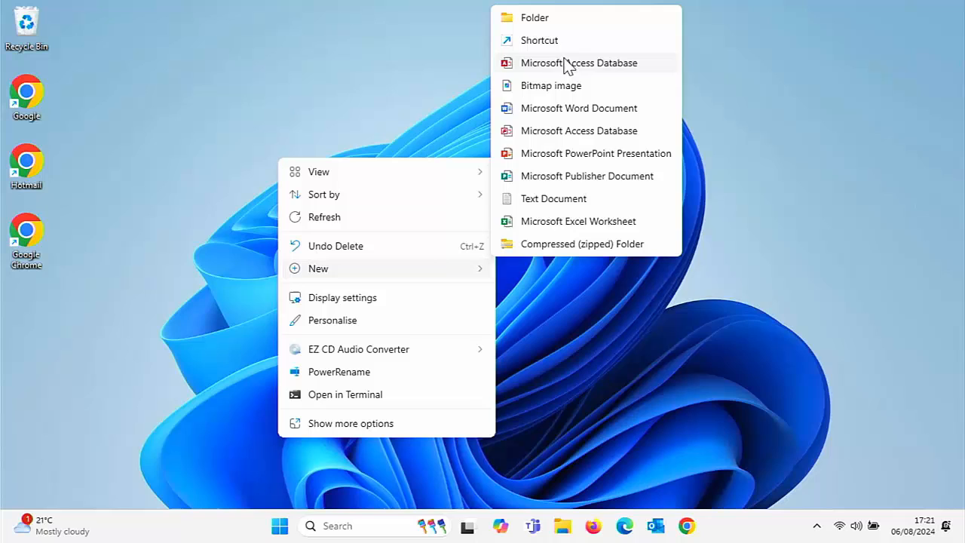
mouse_move(565, 45)
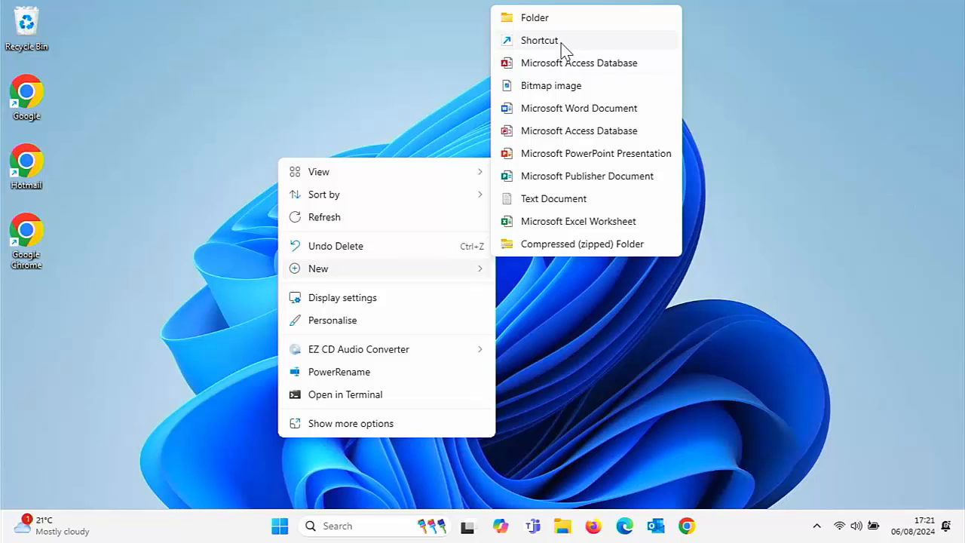
Start the Create Shortcut wizard from the desktop's New > Shortcut menu.
click(539, 40)
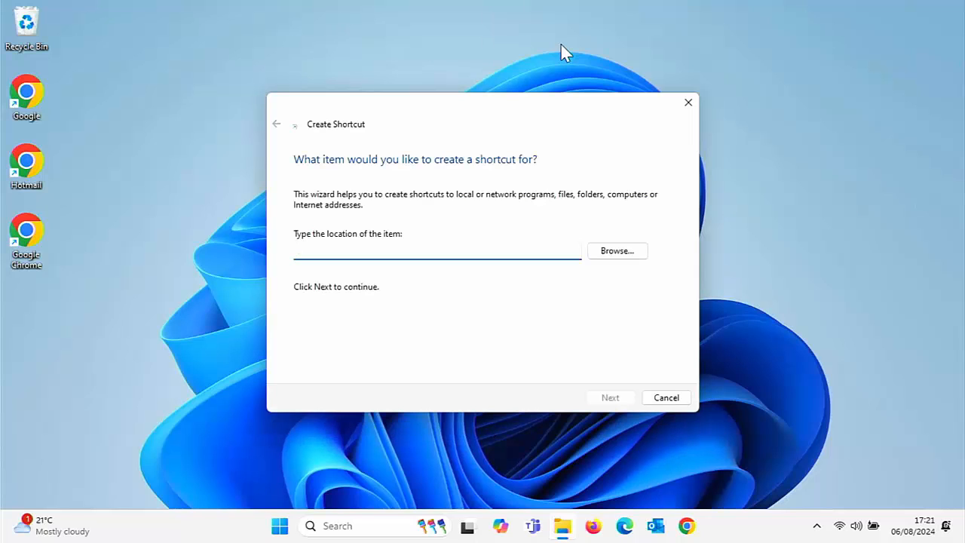
Enter explorer.exe shell:::{A8A91A66-3A7D-4424-8D24-04E180695C7A} as the shortcut location.
text(explo)
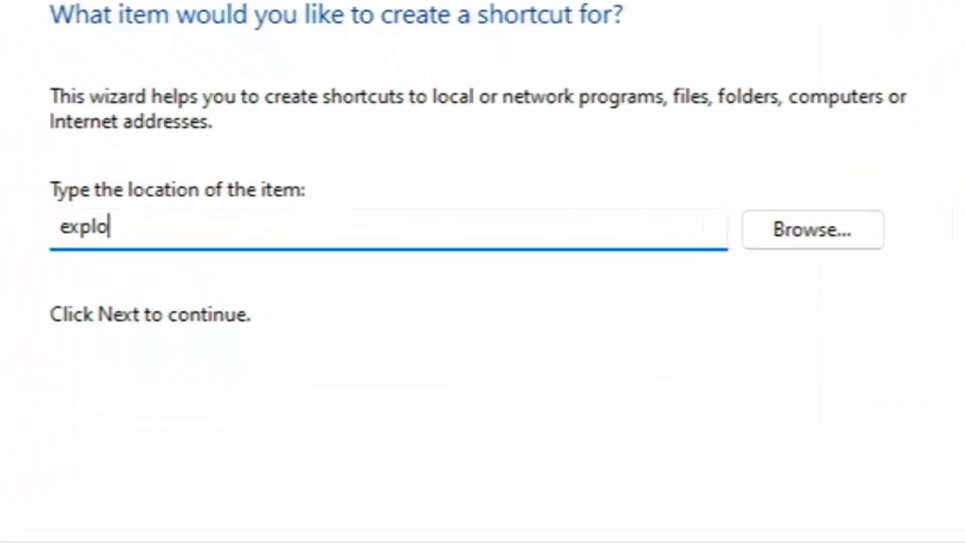
text(re)
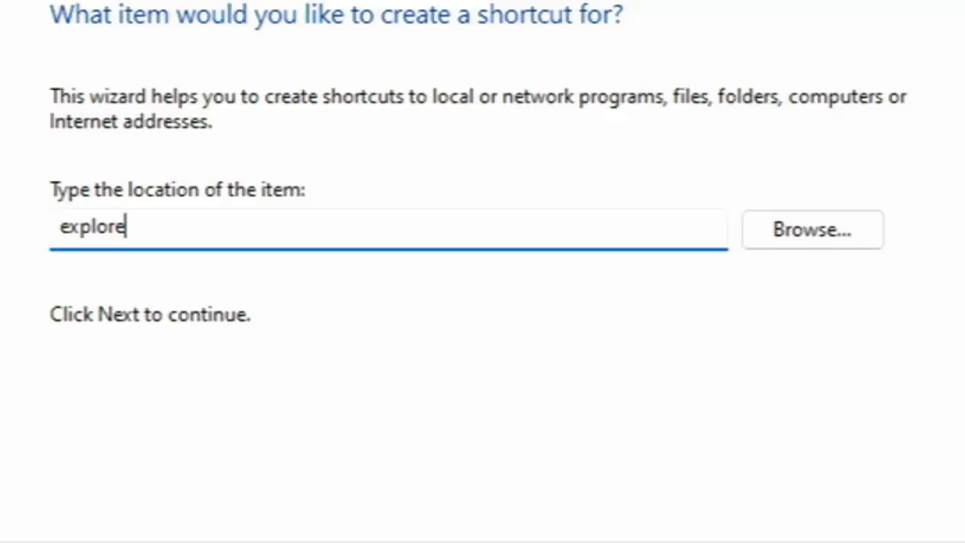
text(r)
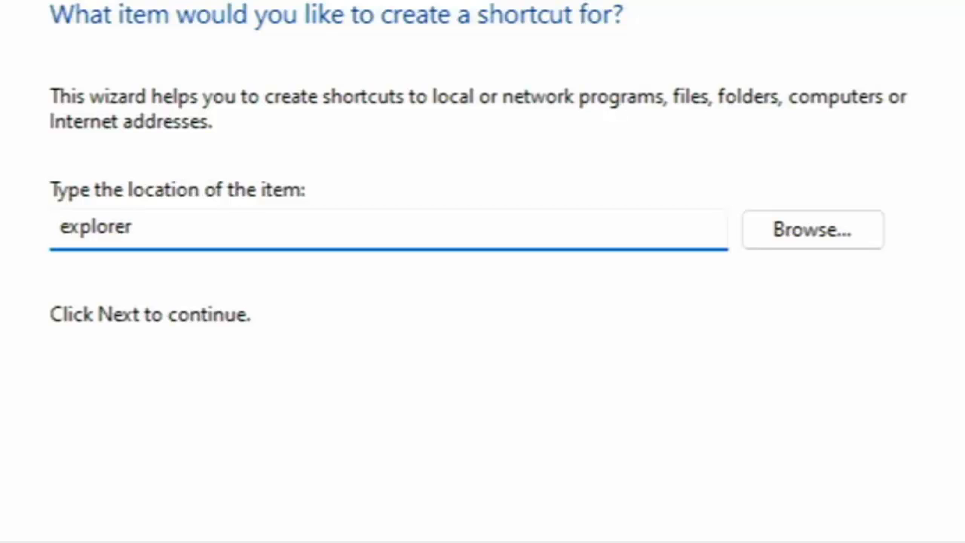
text(.)
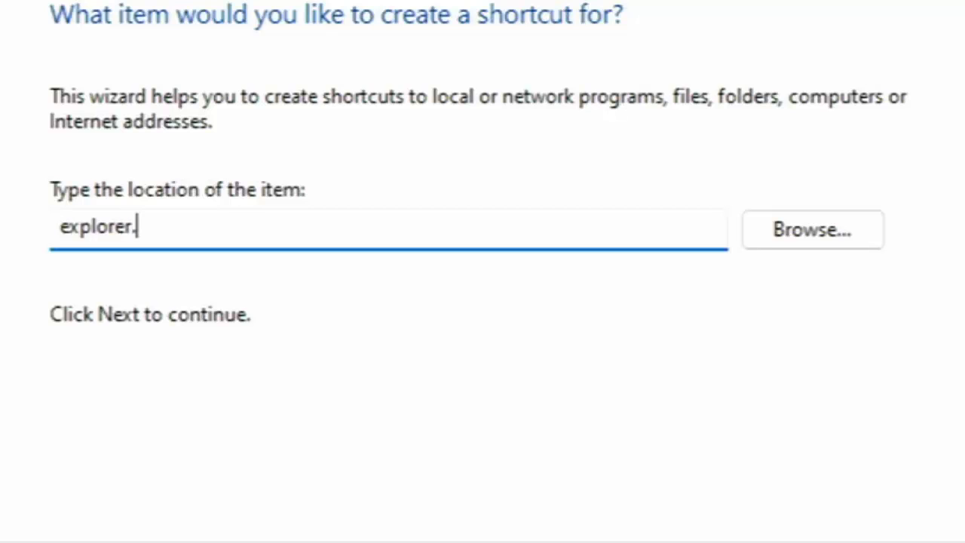
text(e)
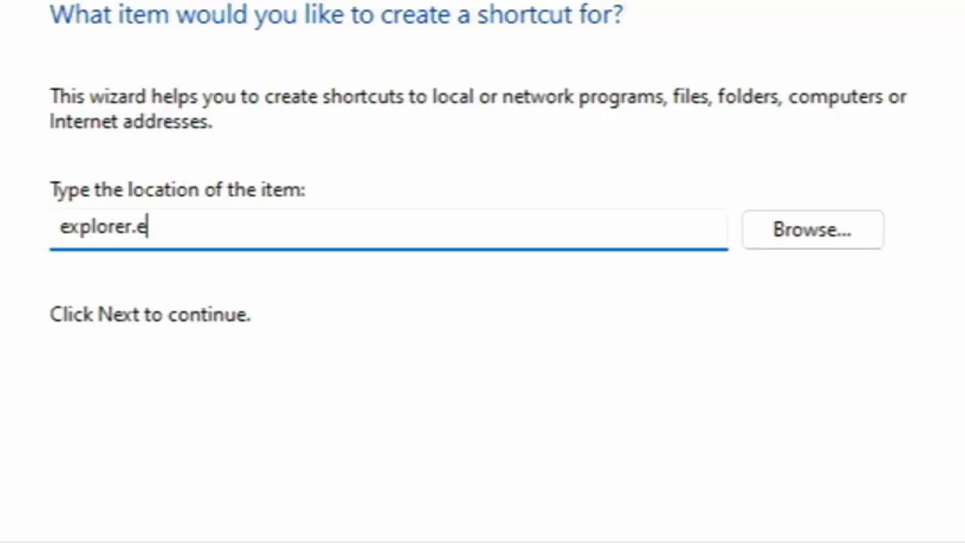
text(xe)
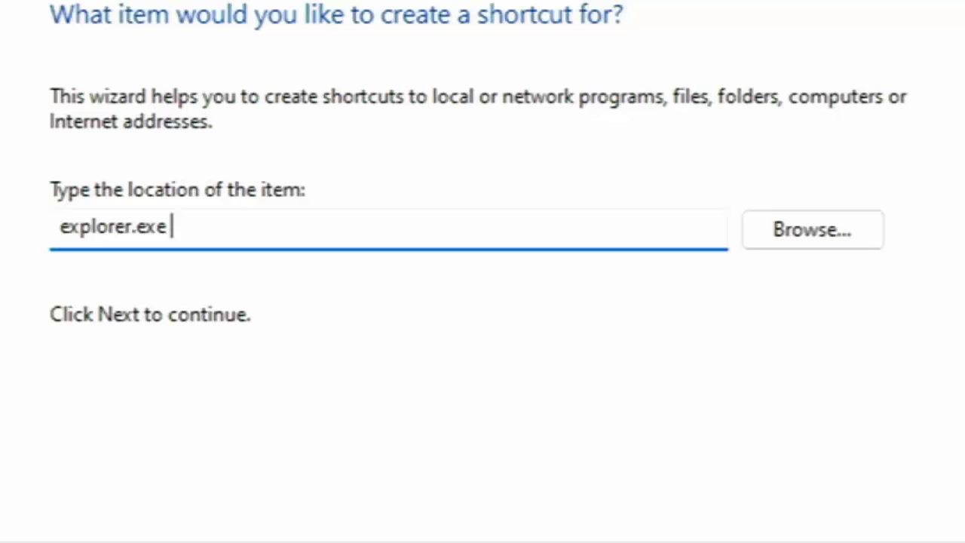
text(shell)
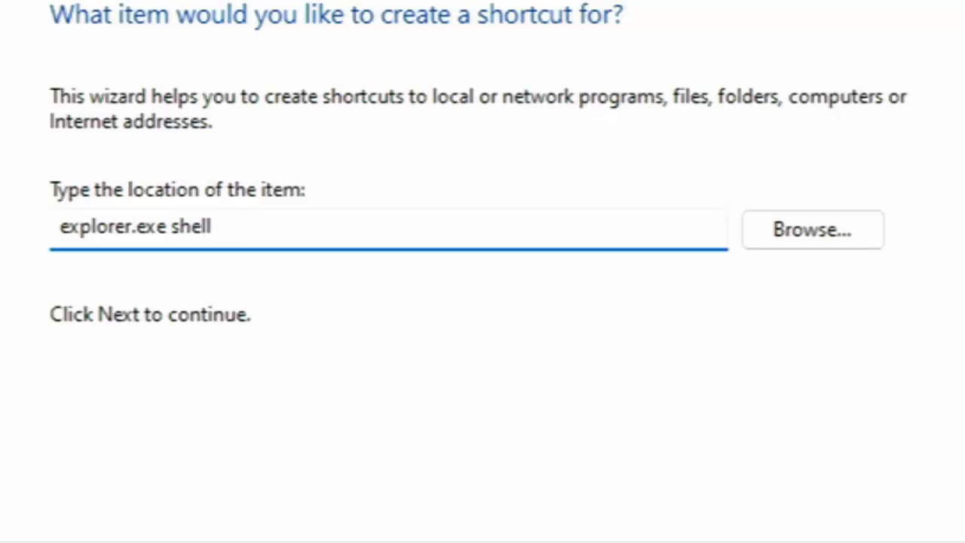
text(:::{A)
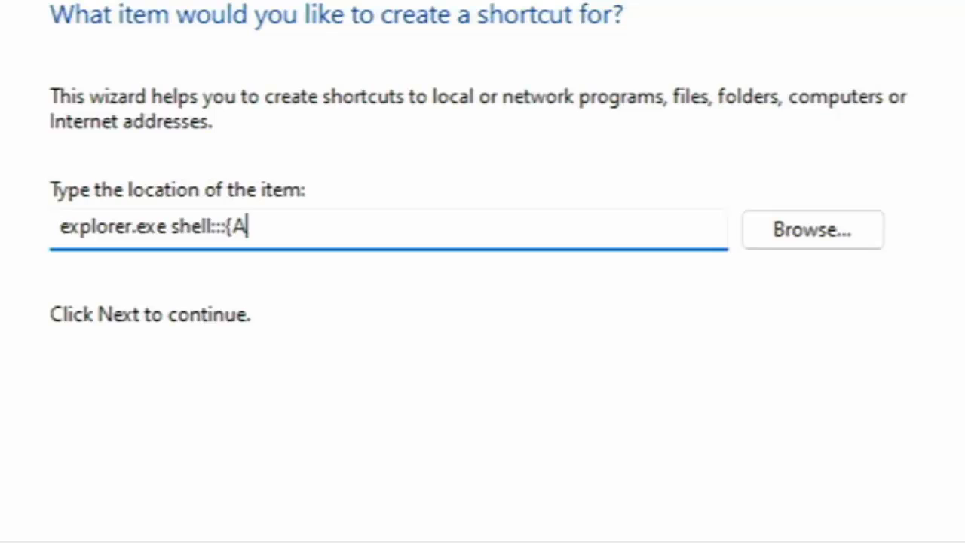
text(8A)
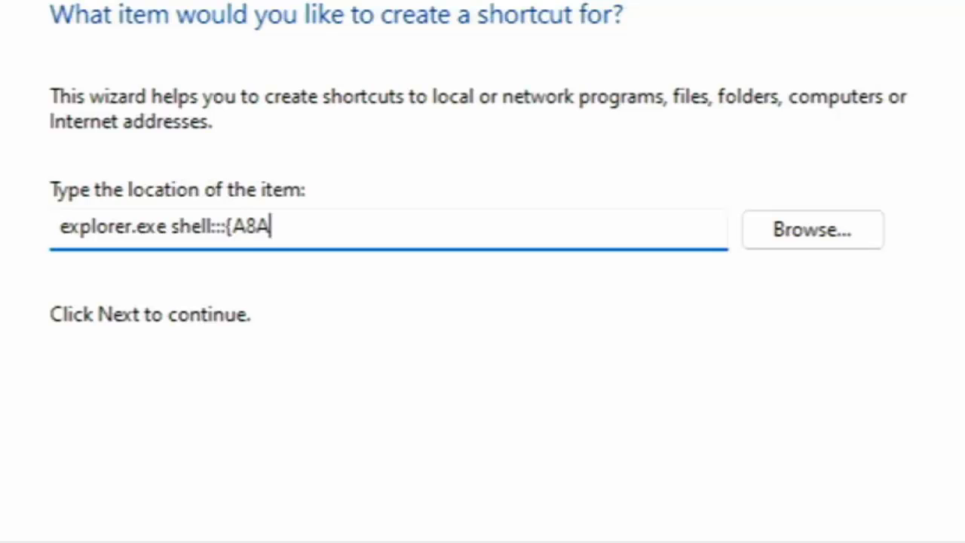
text(91)
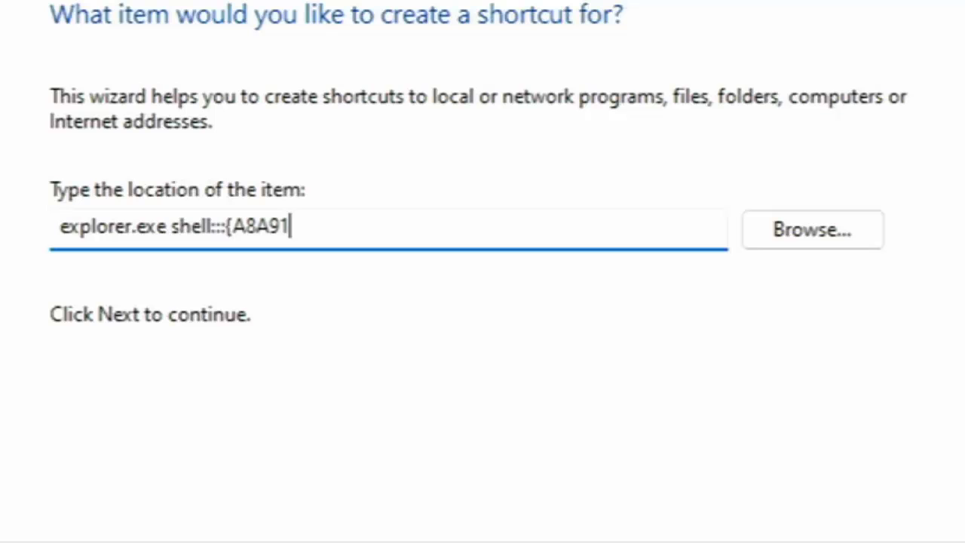
text(A)
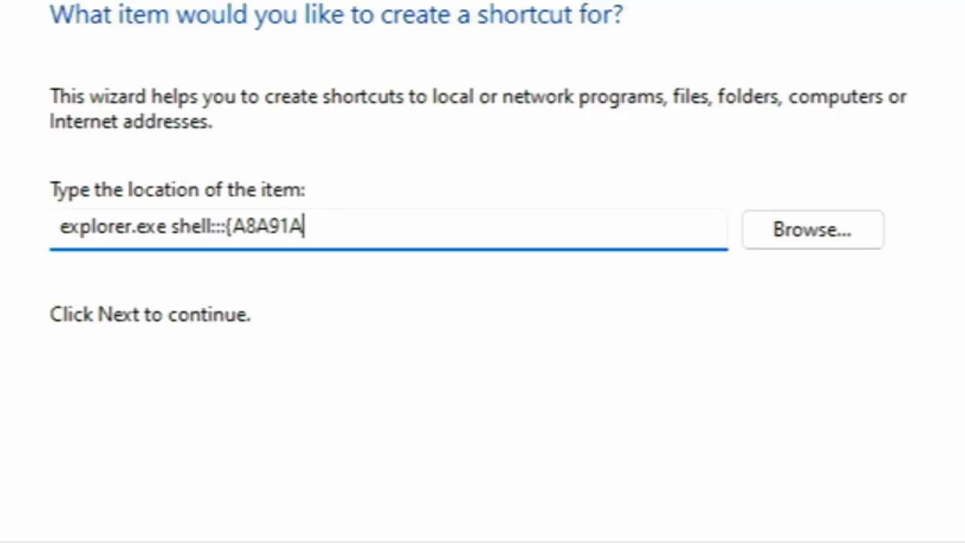
text(66)
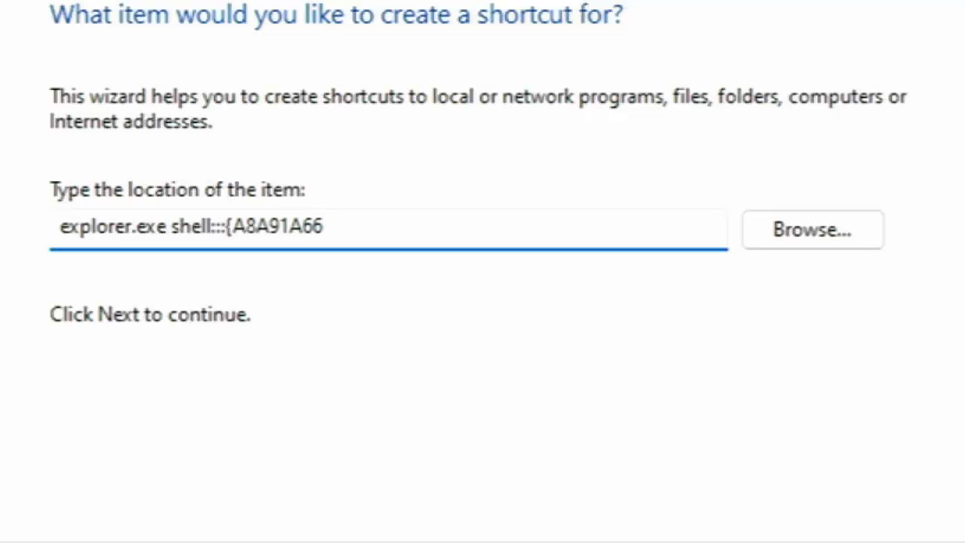
click(324, 226)
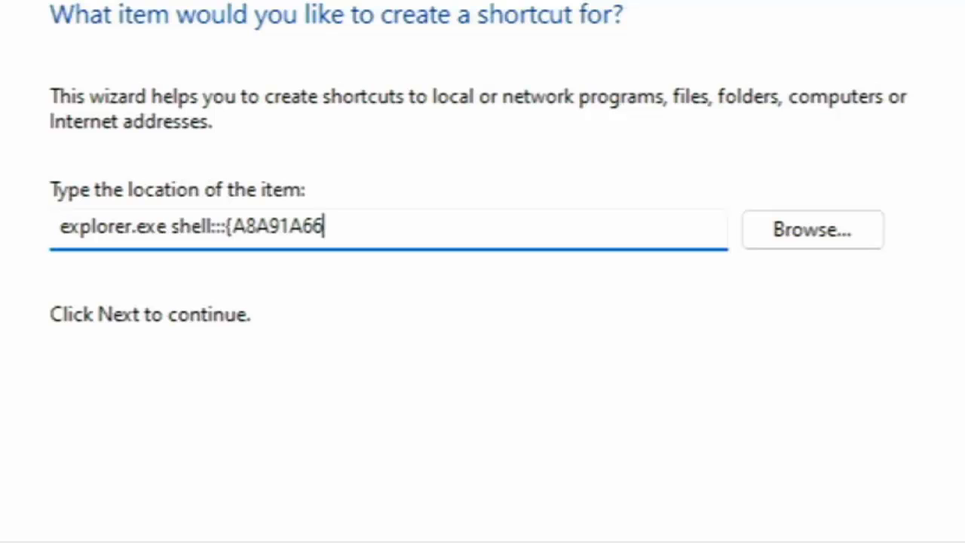
text(-3)
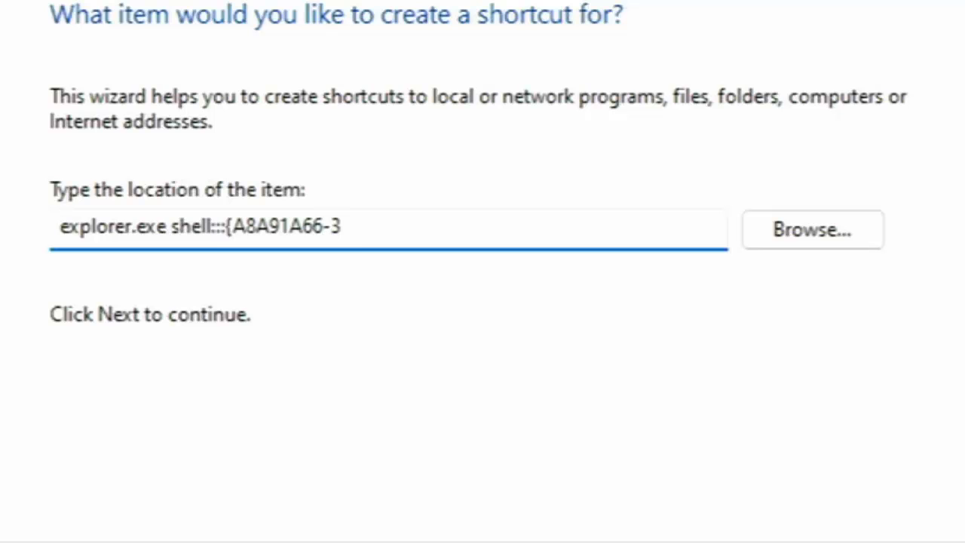
text(A7)
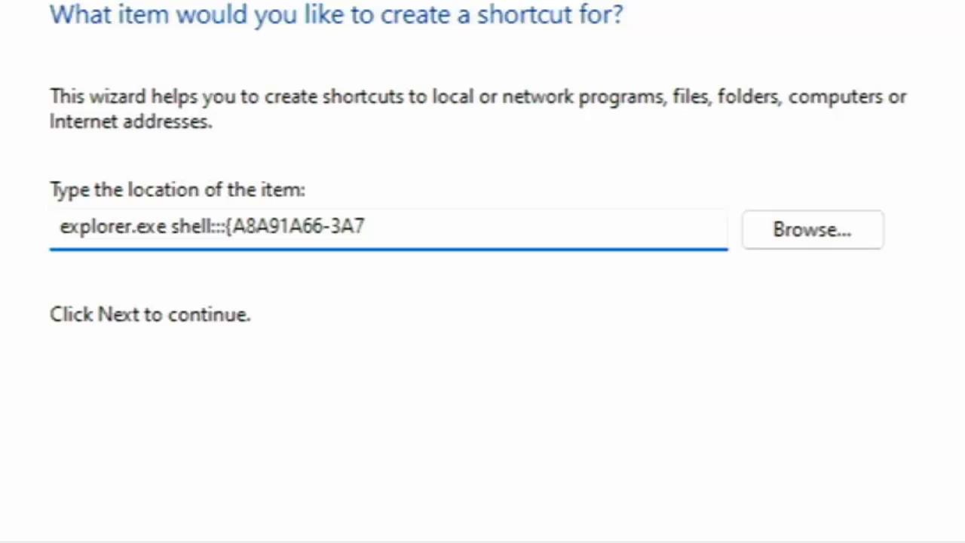
text(D)
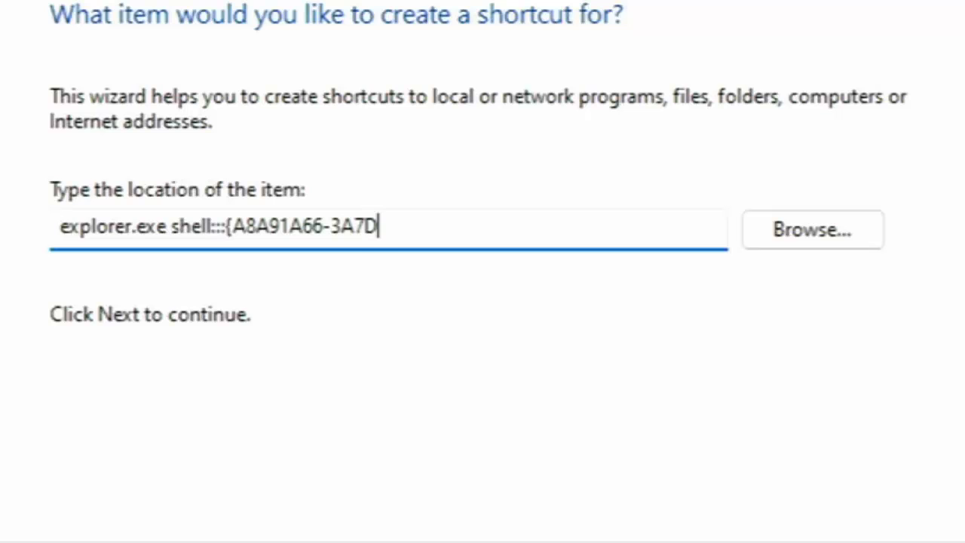
text(-)
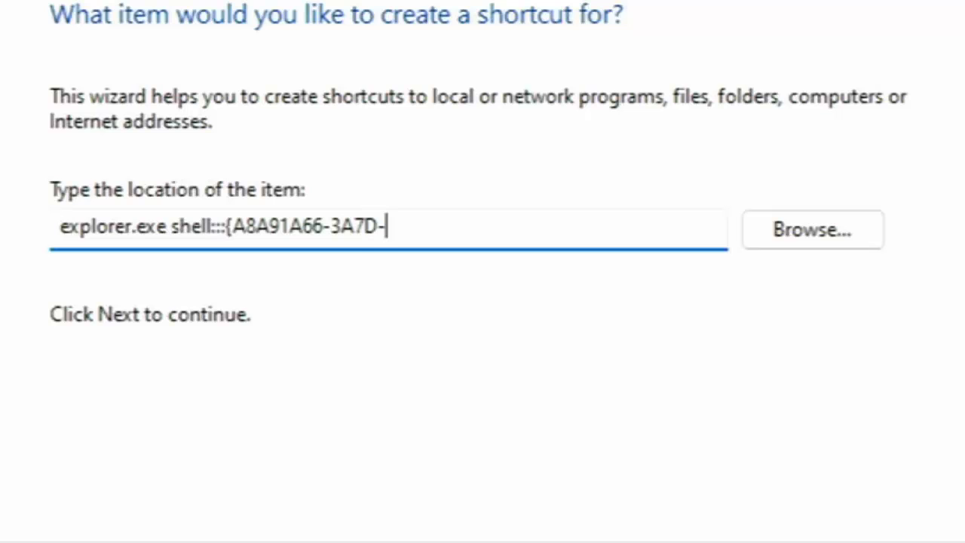
text(4424-8D)
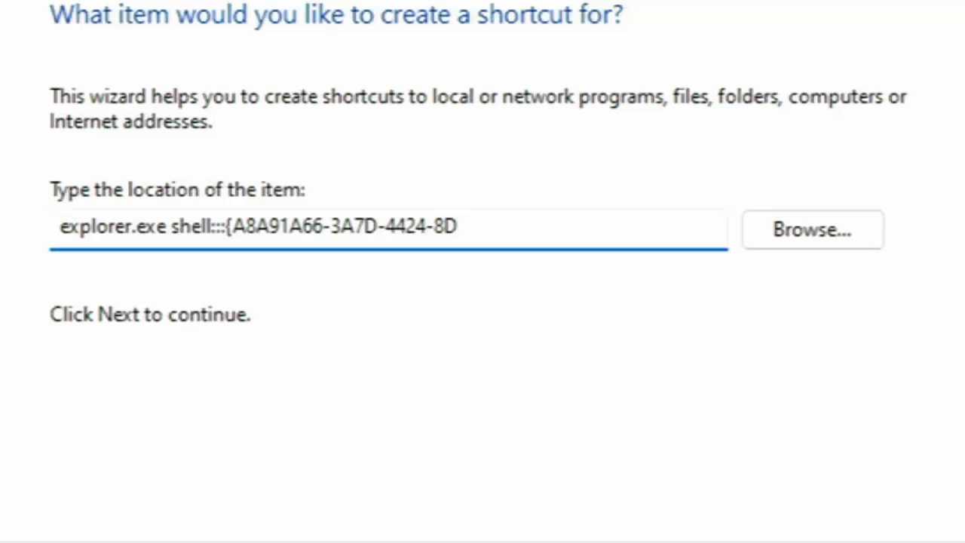
text(24-)
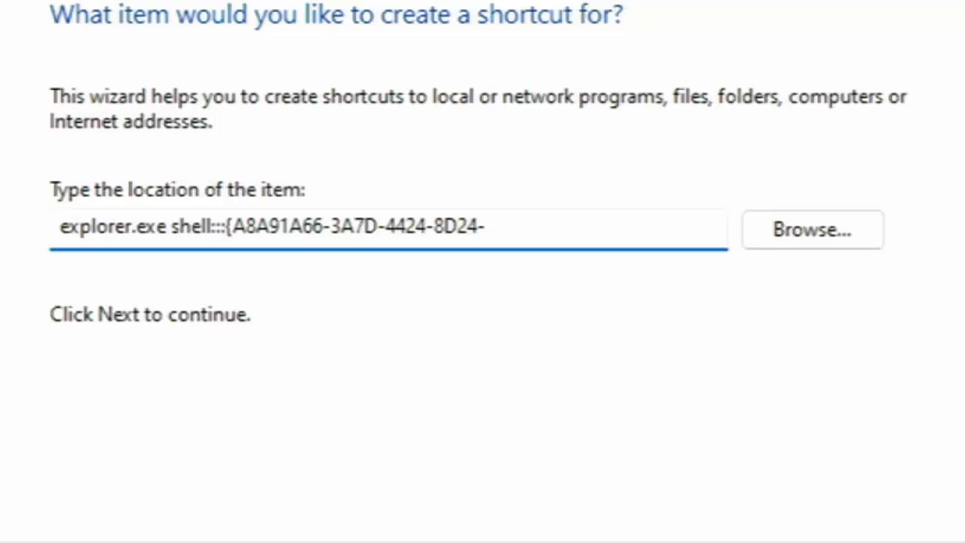
text(04)
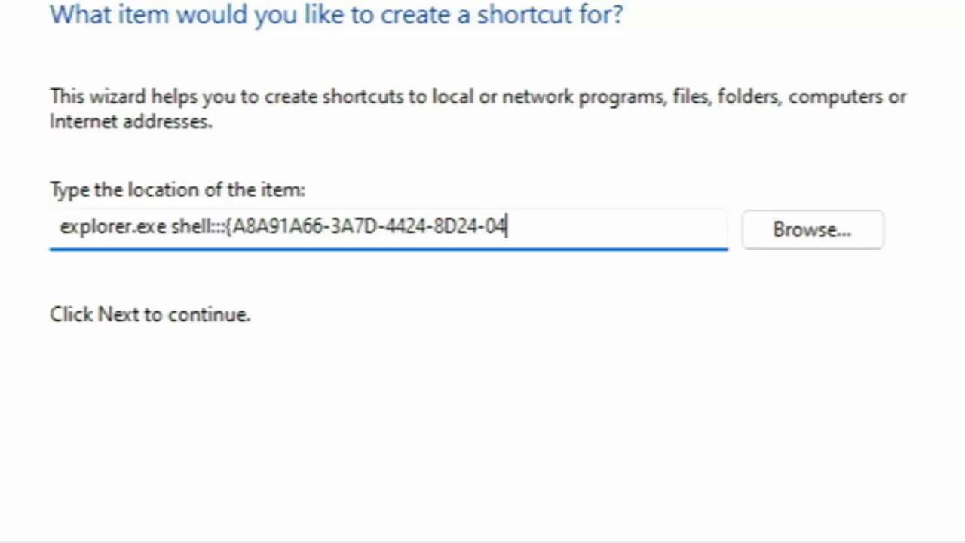
text(E)
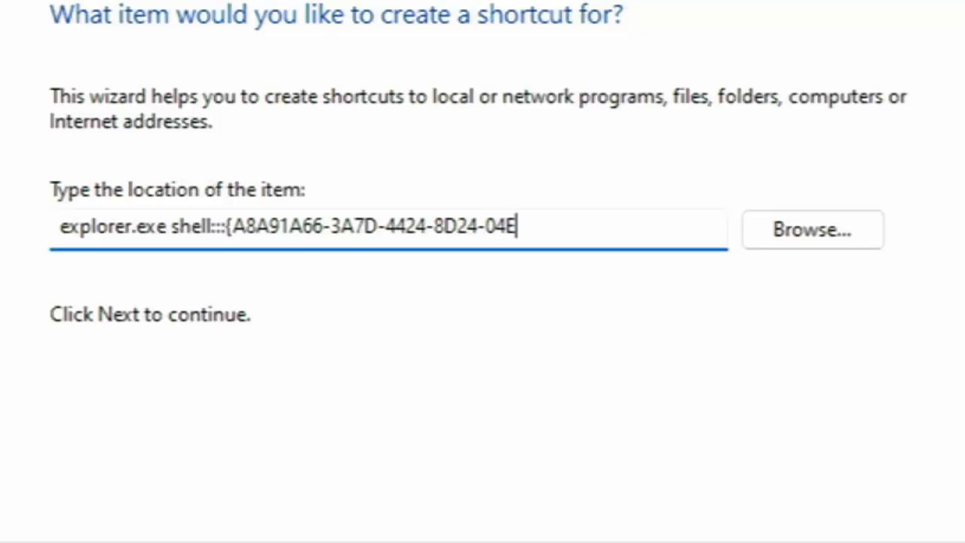
text(1)
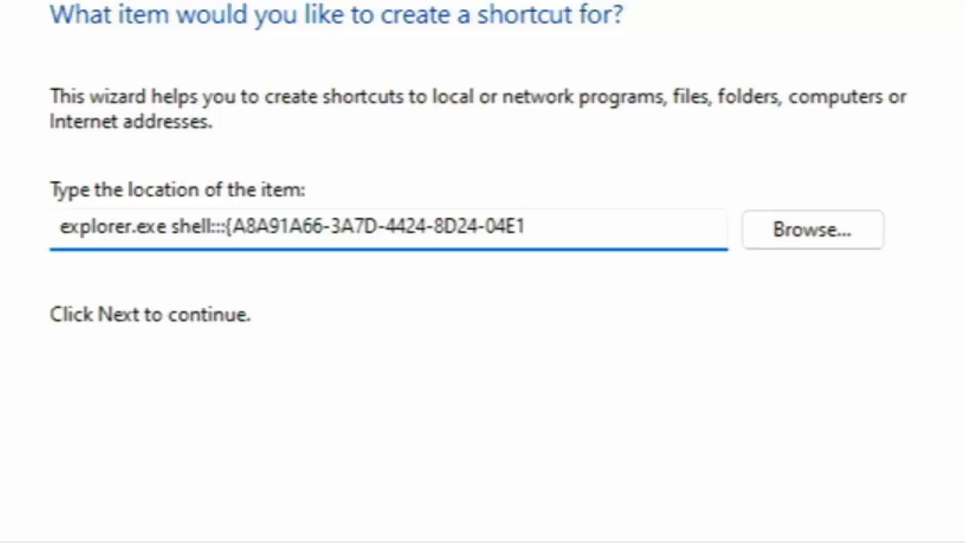
text(806)
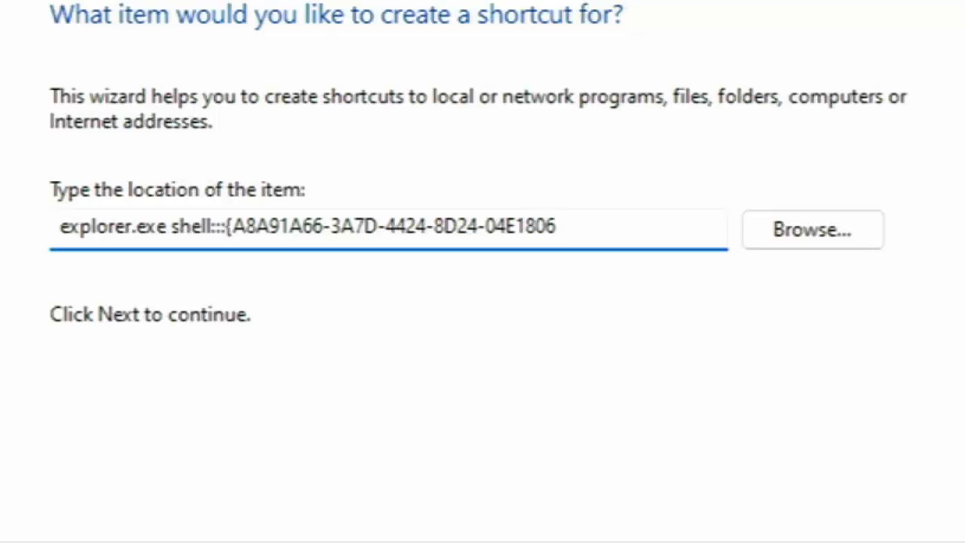
text(9)
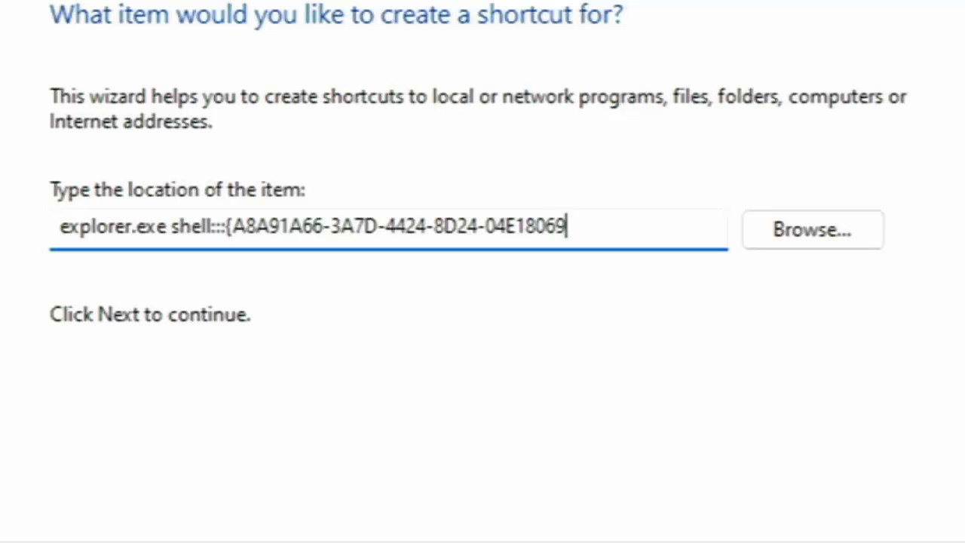
text(5)
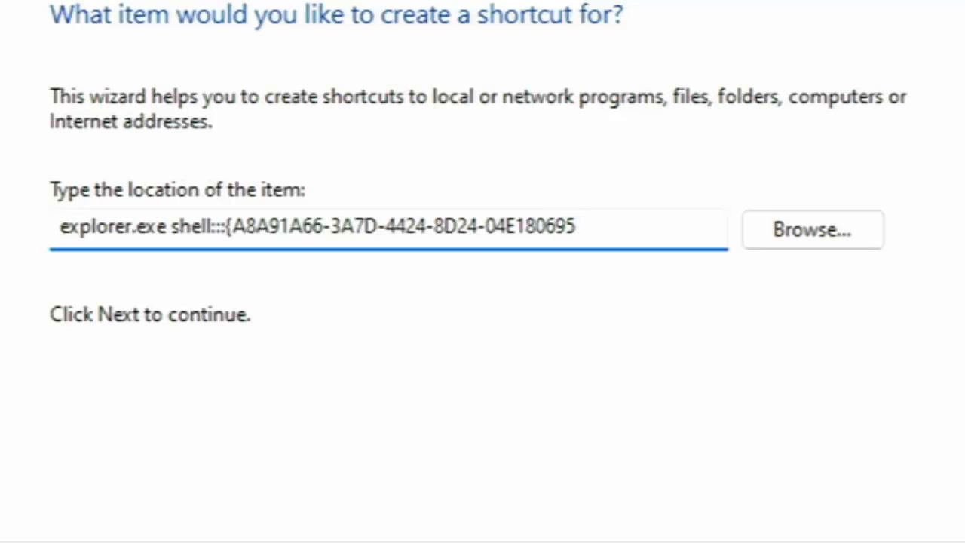
text(C)
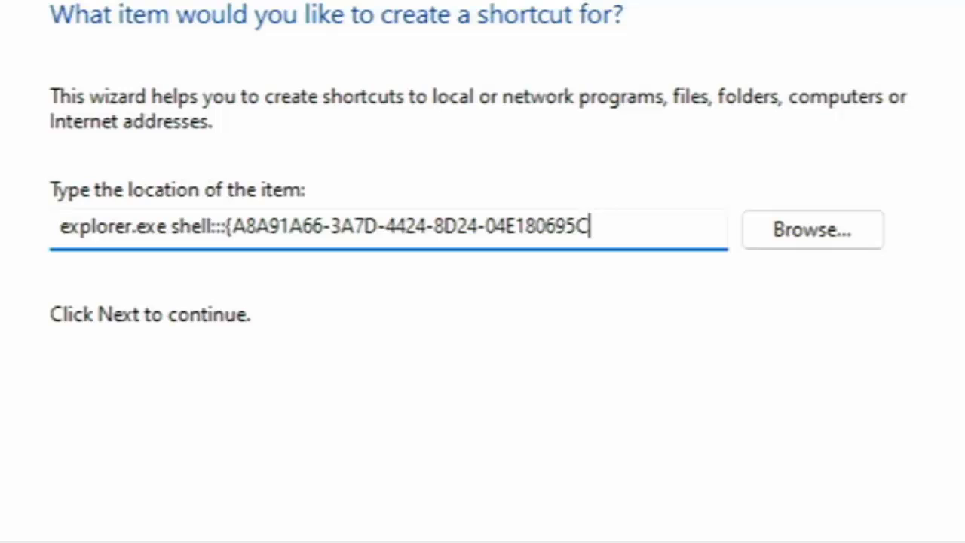
text(7A)
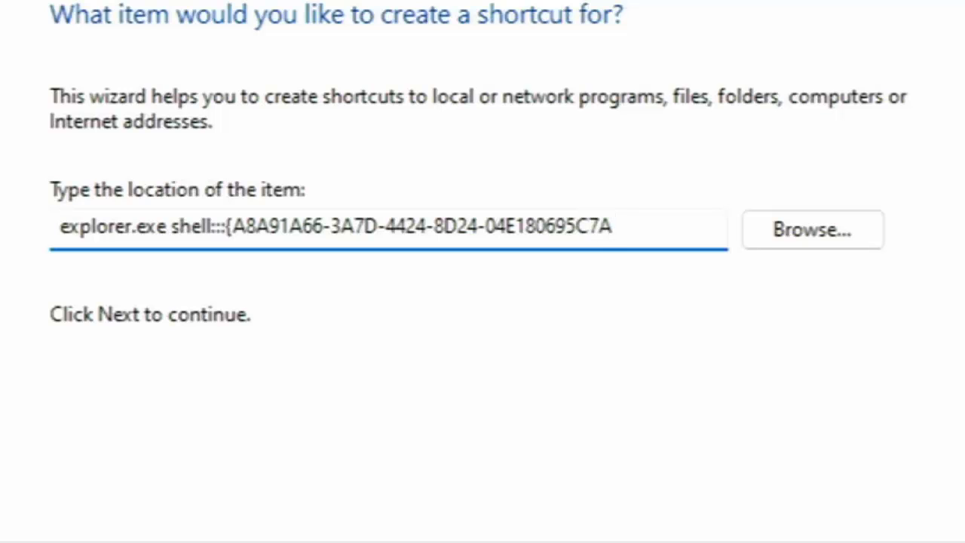
text(})
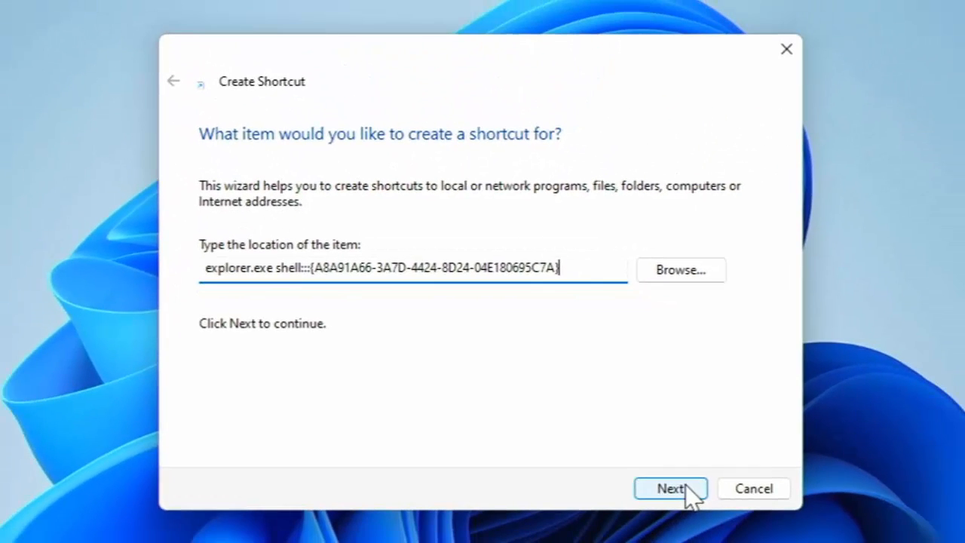
Name the shortcut 'Devices and Printers', fixing the caps-lock typo, and finish.
click(670, 487)
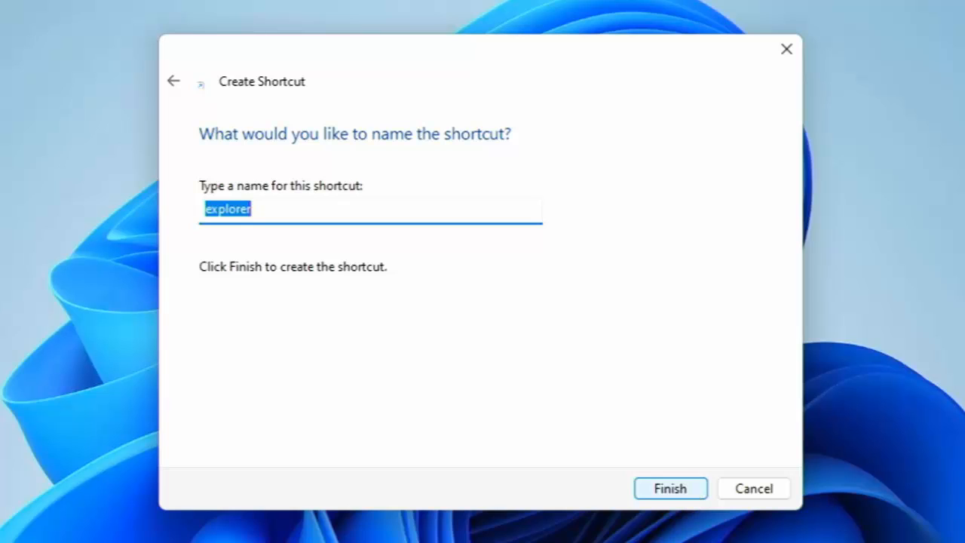
text(dEVIC)
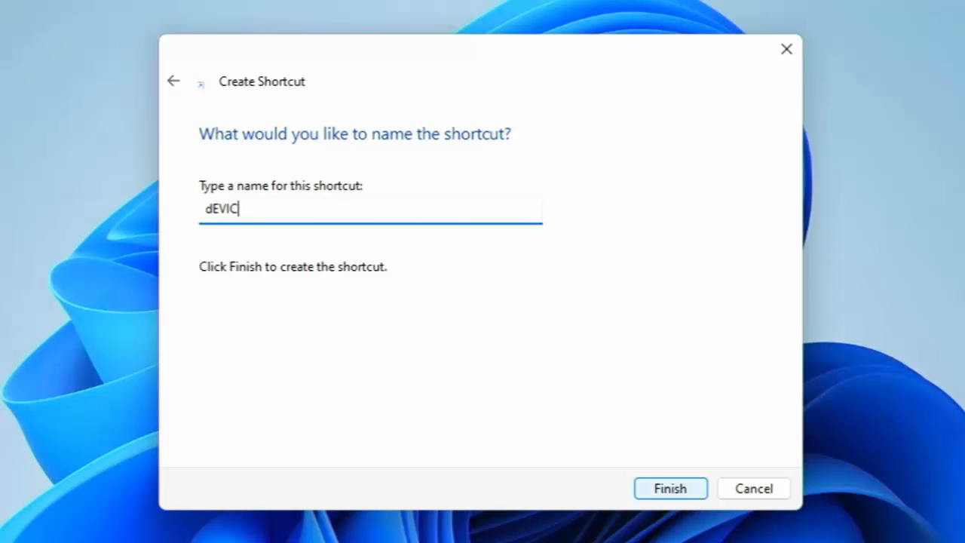
text(ES AND)
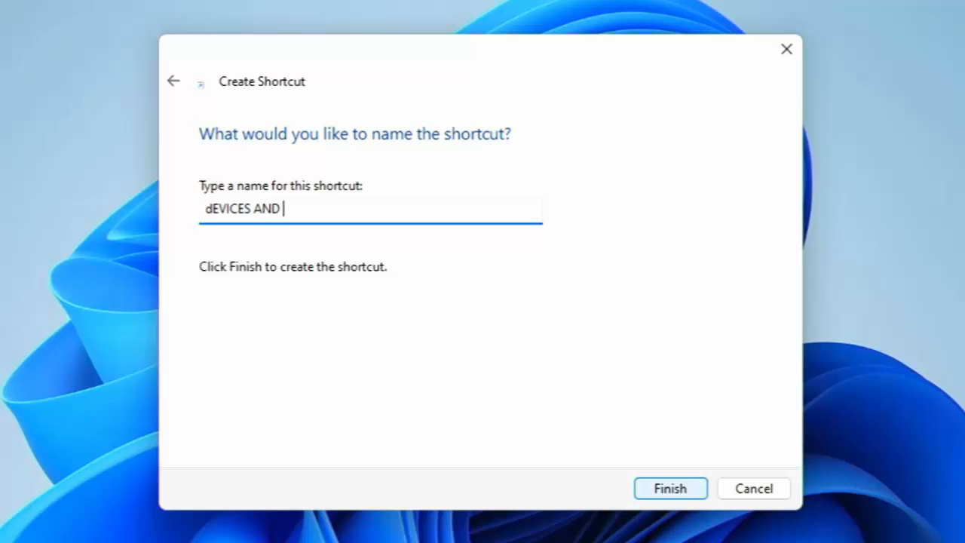
text(pRI)
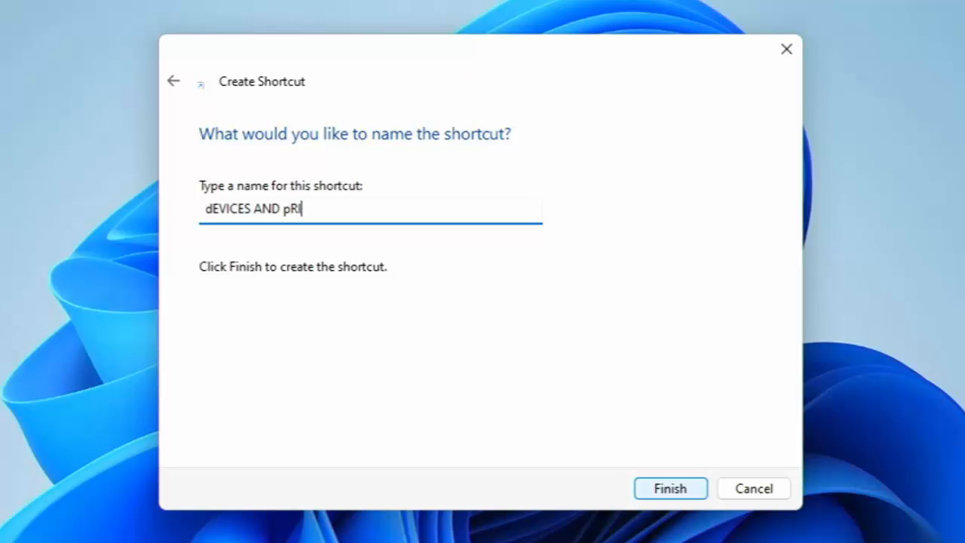
text(NTERS)
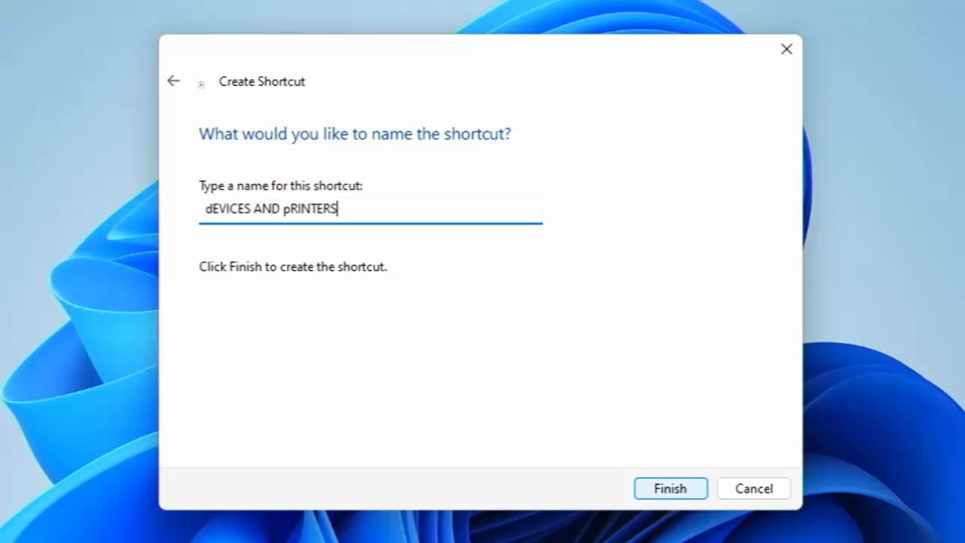
key(Backspace)
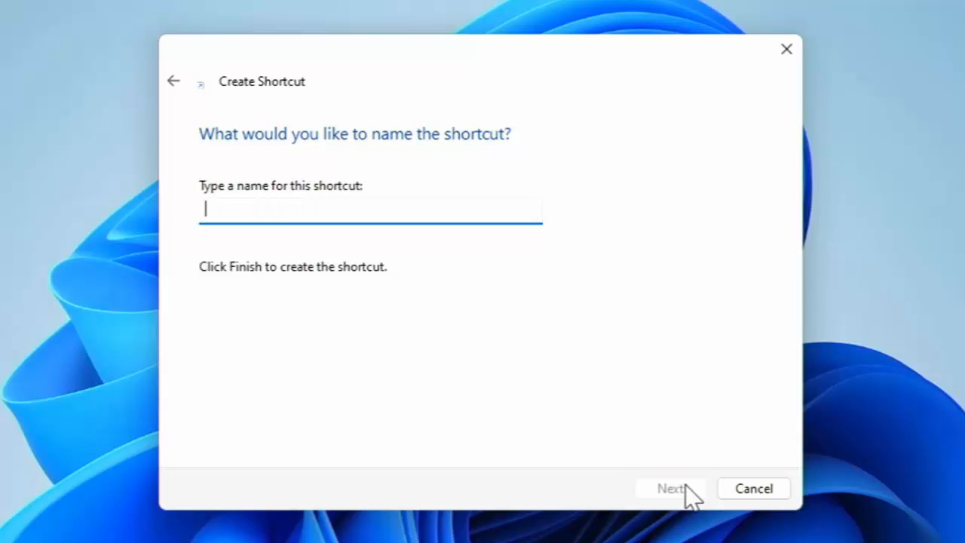
text(Dev)
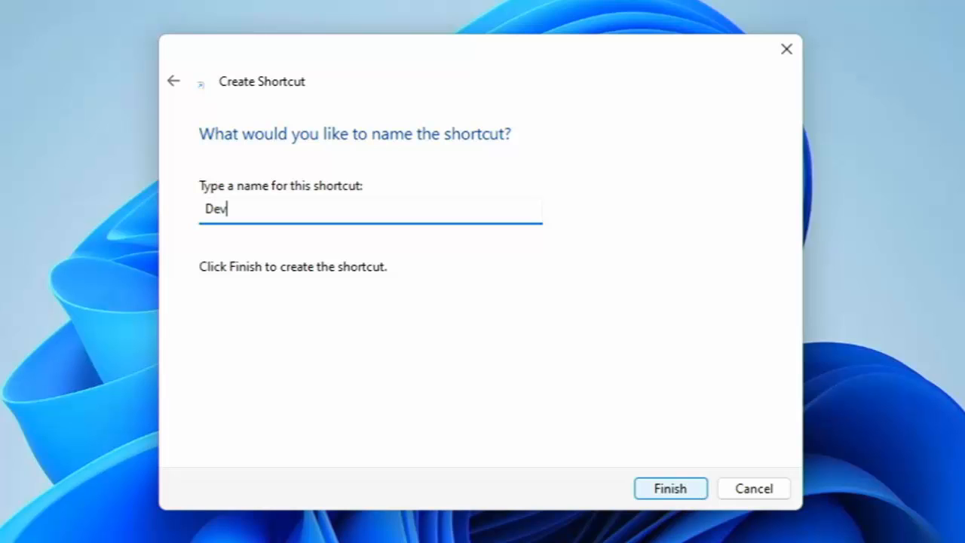
text(icesv)
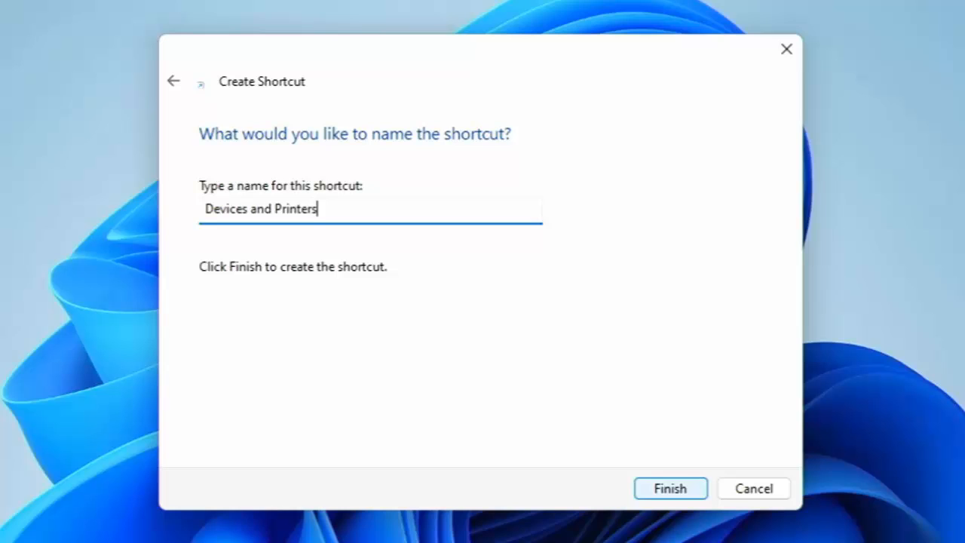
click(669, 488)
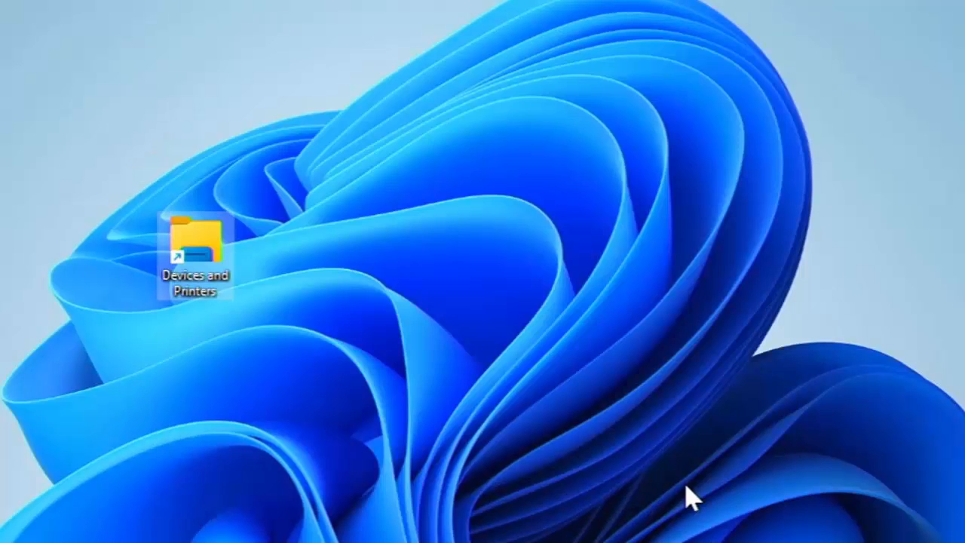
mouse_move(227, 313)
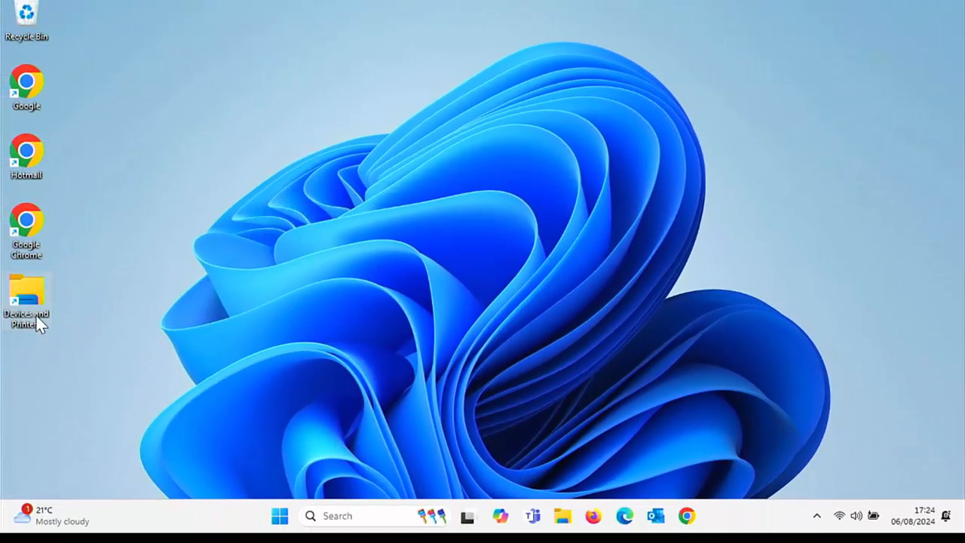
Open the new 'Devices and Printers' desktop shortcut to list the PC's devices.
double_click(27, 298)
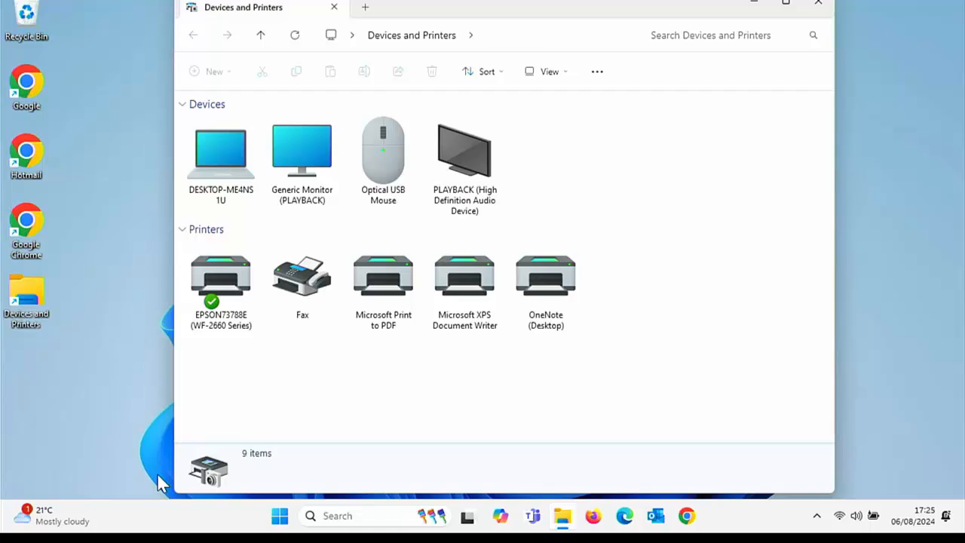
mouse_move(34, 294)
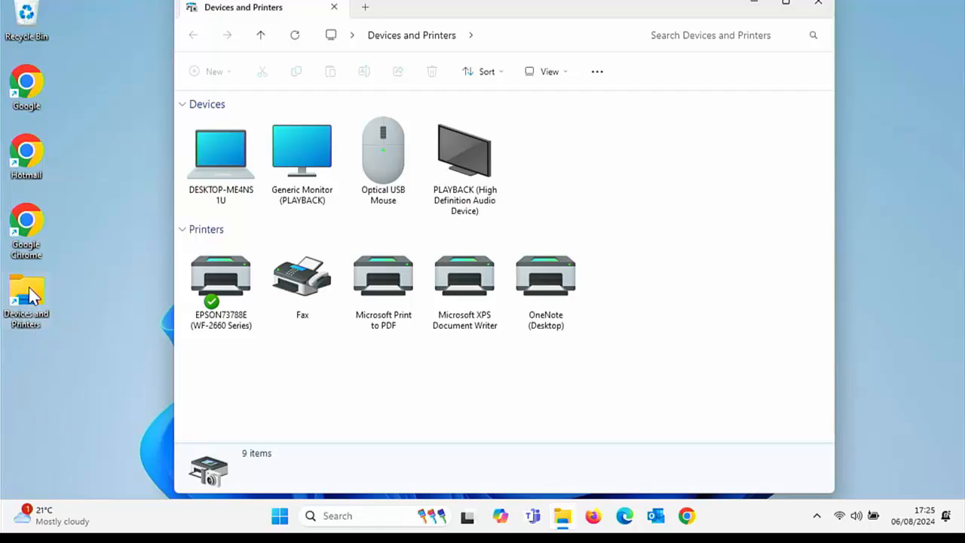
mouse_move(52, 308)
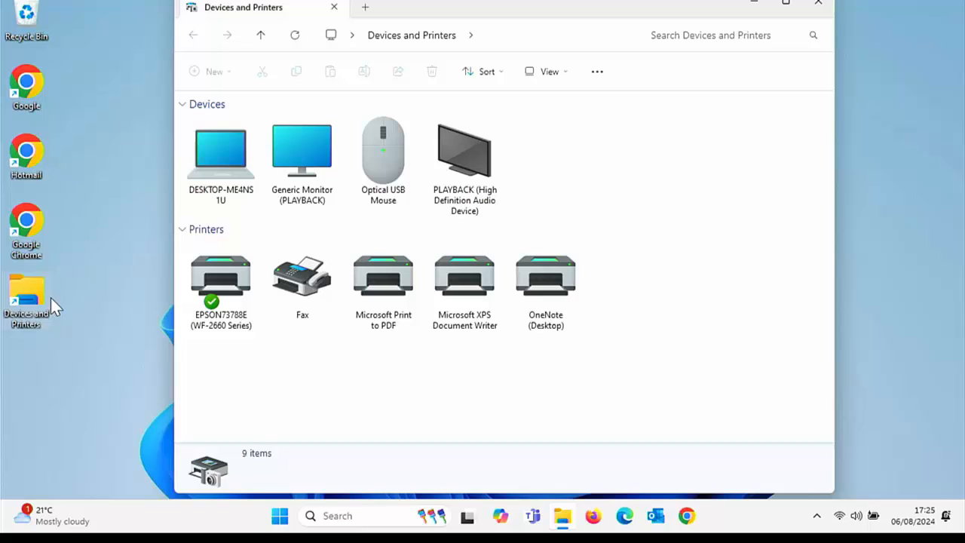
mouse_move(38, 294)
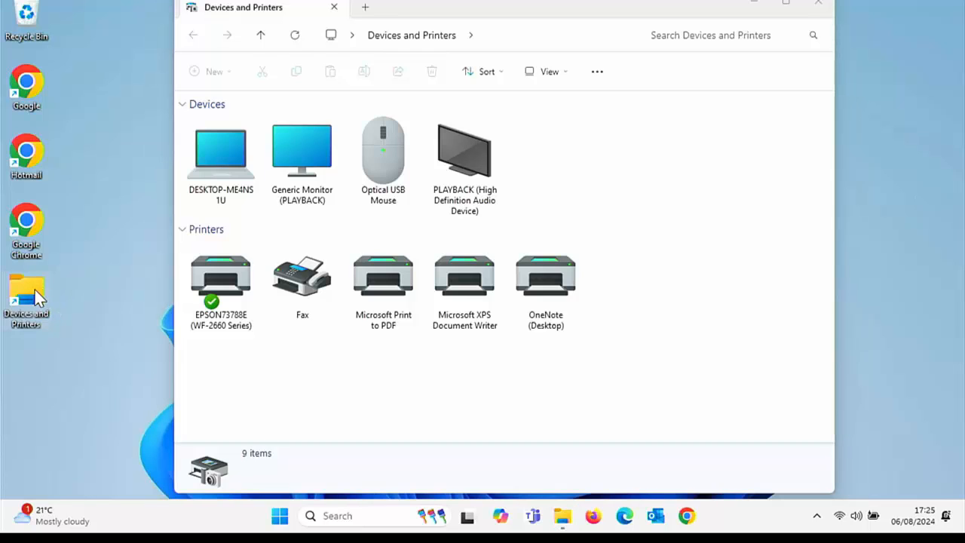
Change the Devices and Printers shortcut's icon to the printer icon via Properties > Change Icon.
right_click(25, 294)
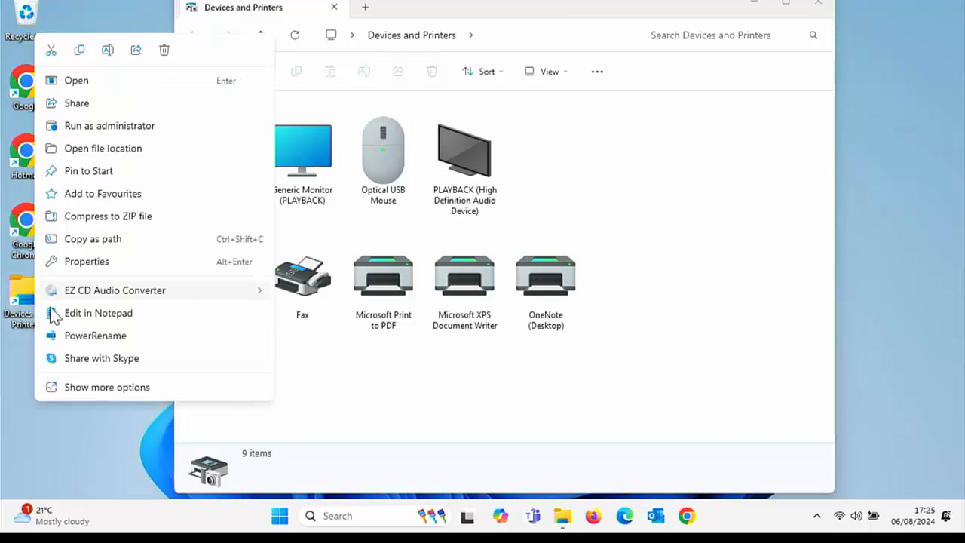
click(107, 387)
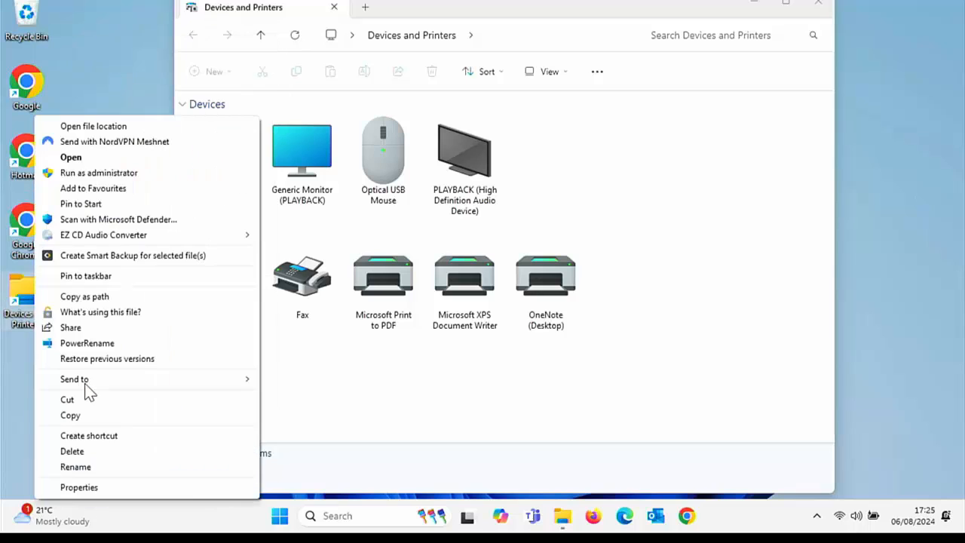
mouse_move(78, 487)
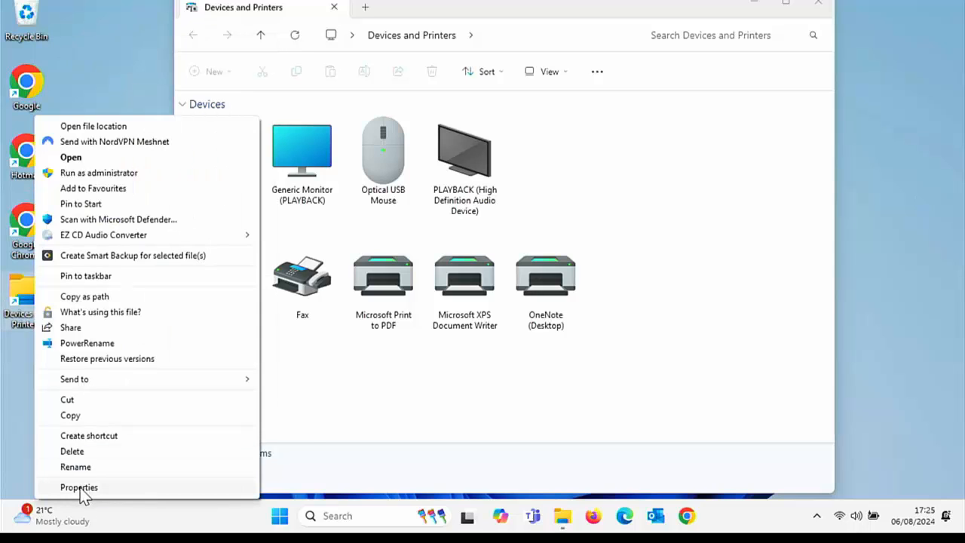
click(78, 487)
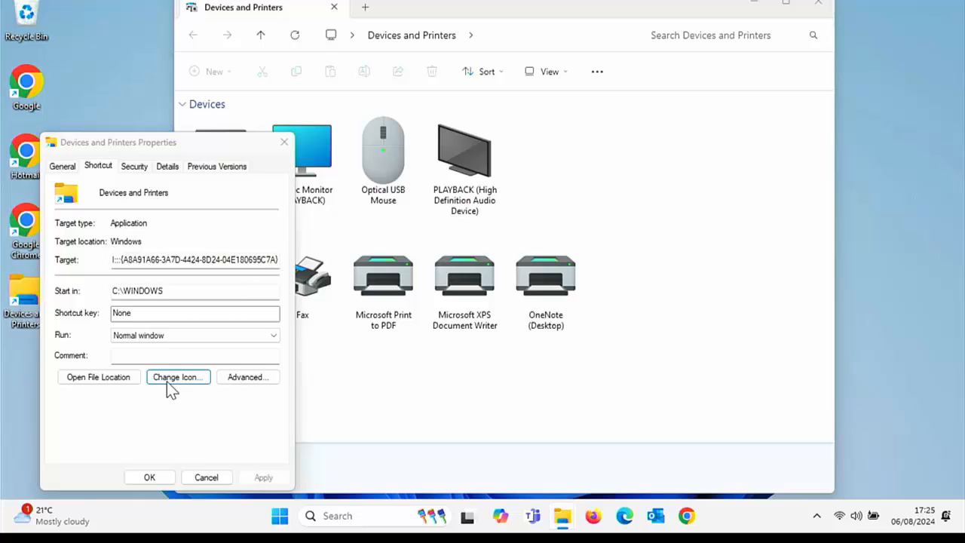
click(177, 377)
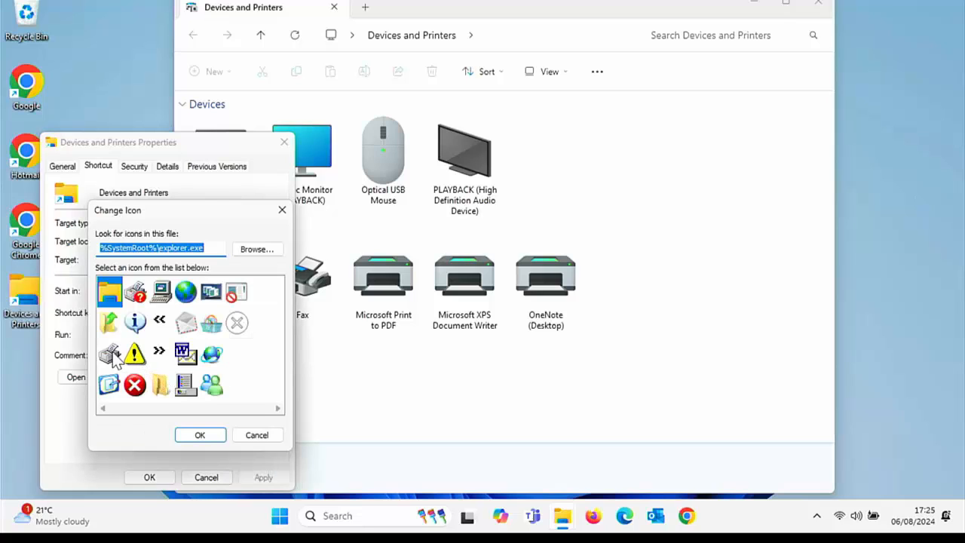
mouse_move(117, 358)
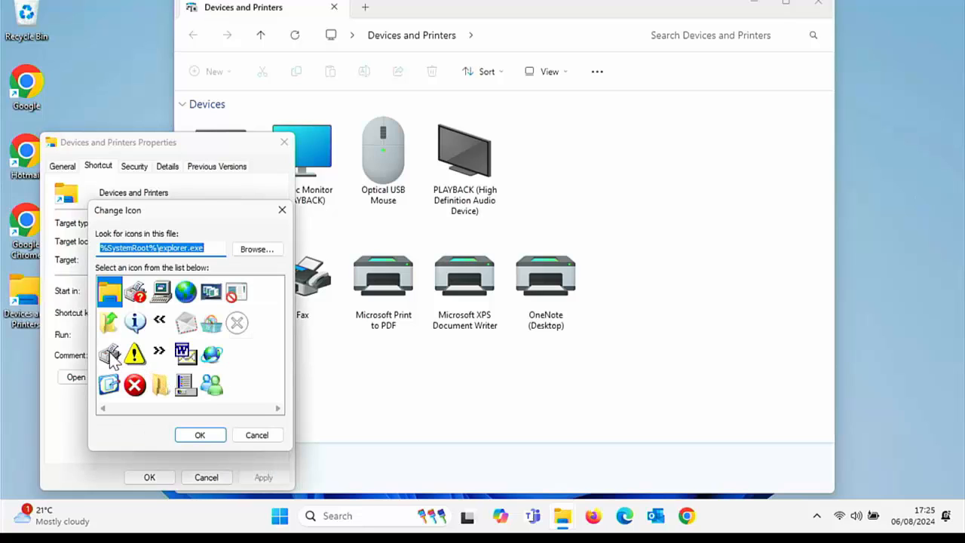
click(200, 434)
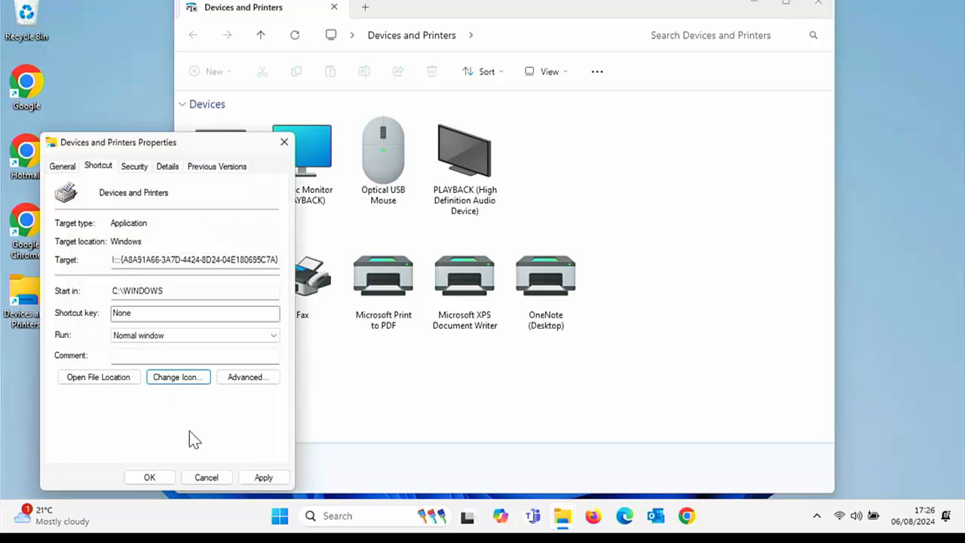
click(149, 476)
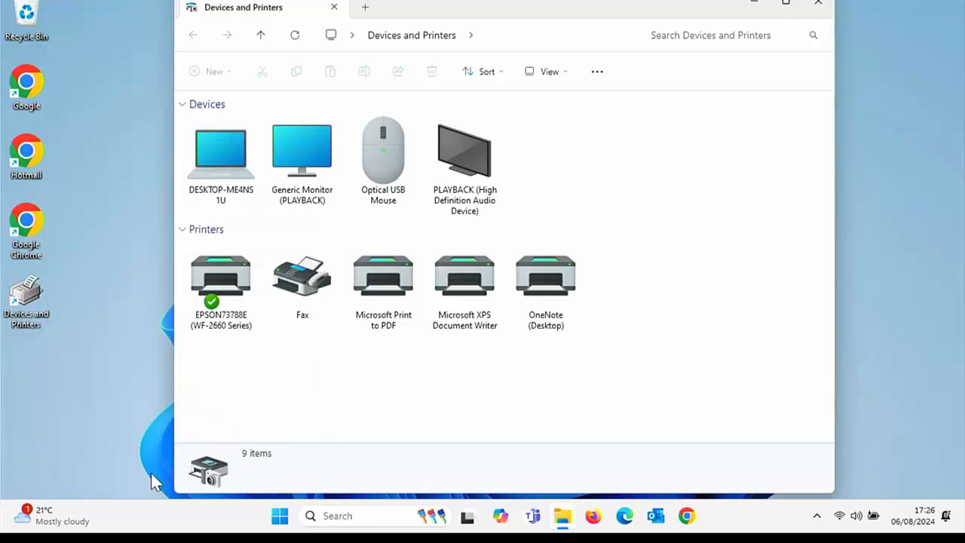